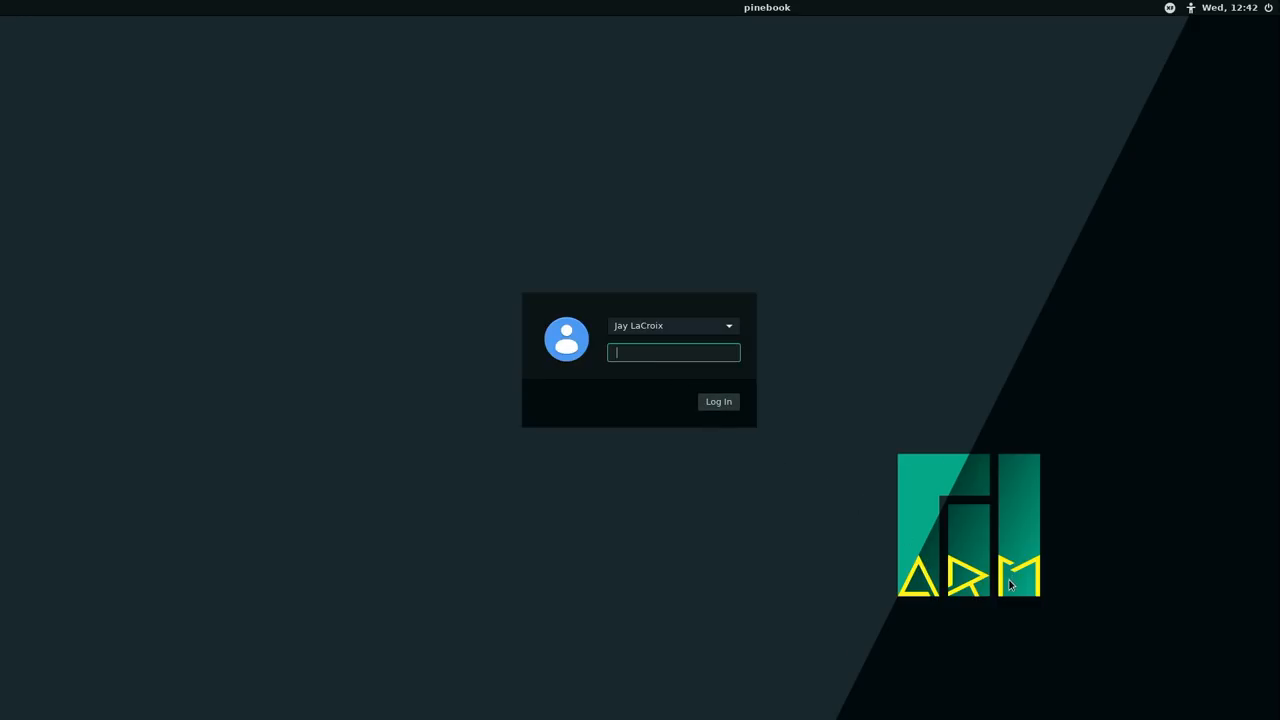
pyautogui.moveTo(1016, 590)
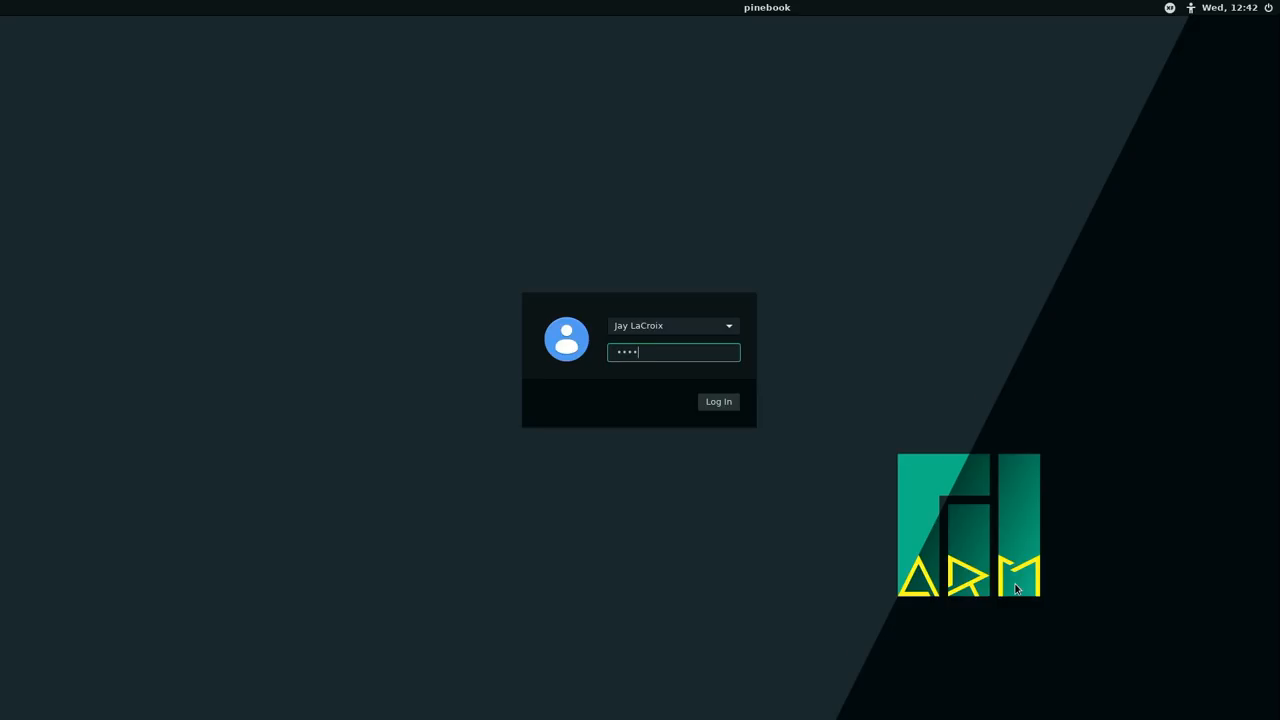
# Re-enter the password after the rejected attempt and log in to the desktop
pyautogui.write('password')
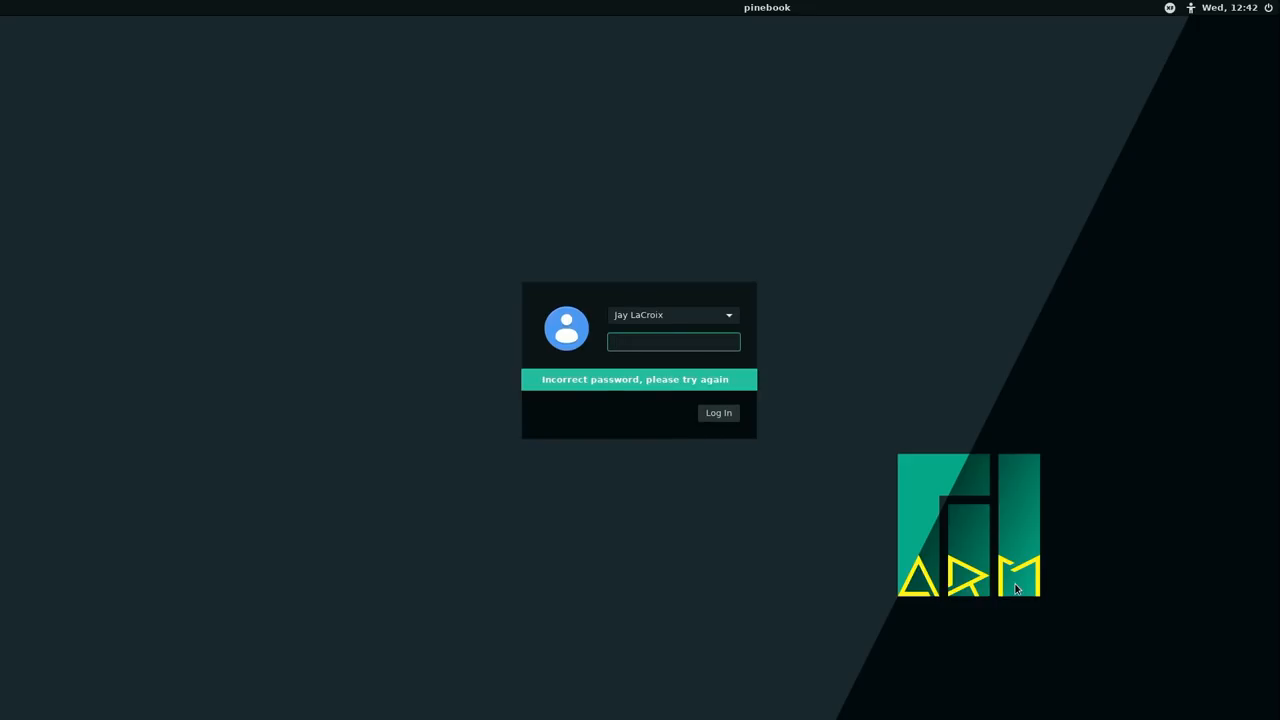
pyautogui.write('password')
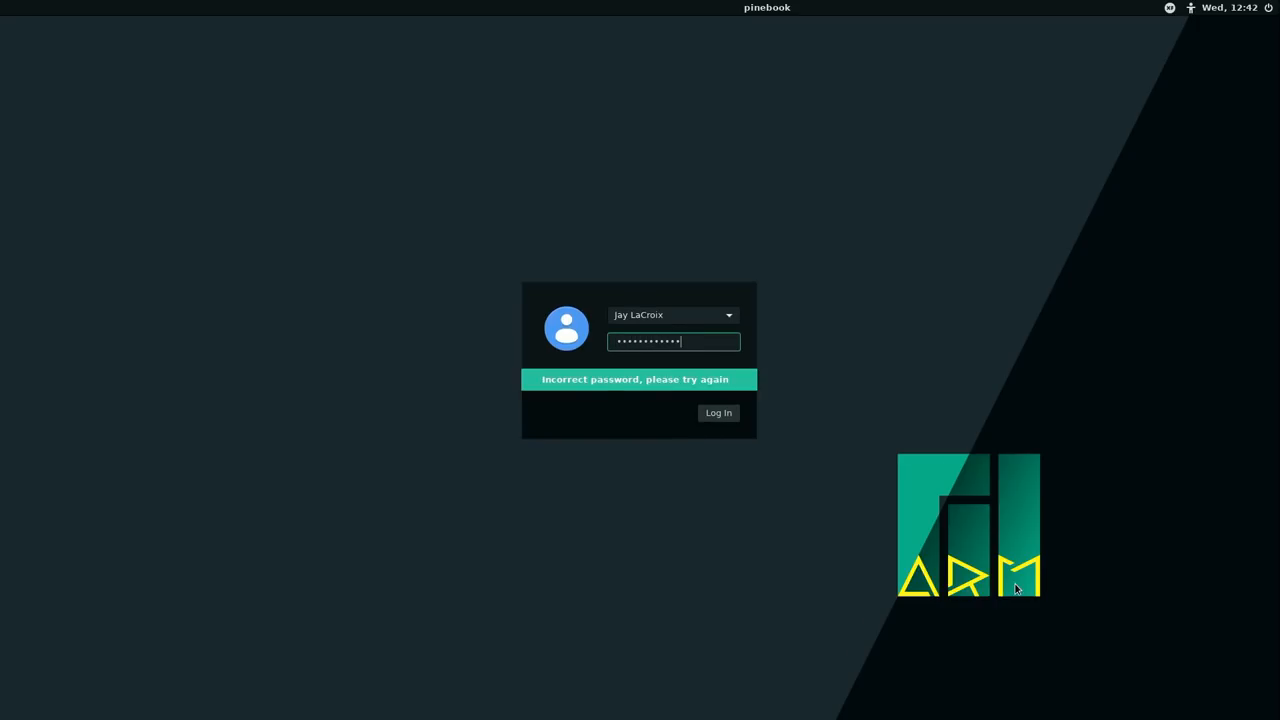
pyautogui.click(718, 412)
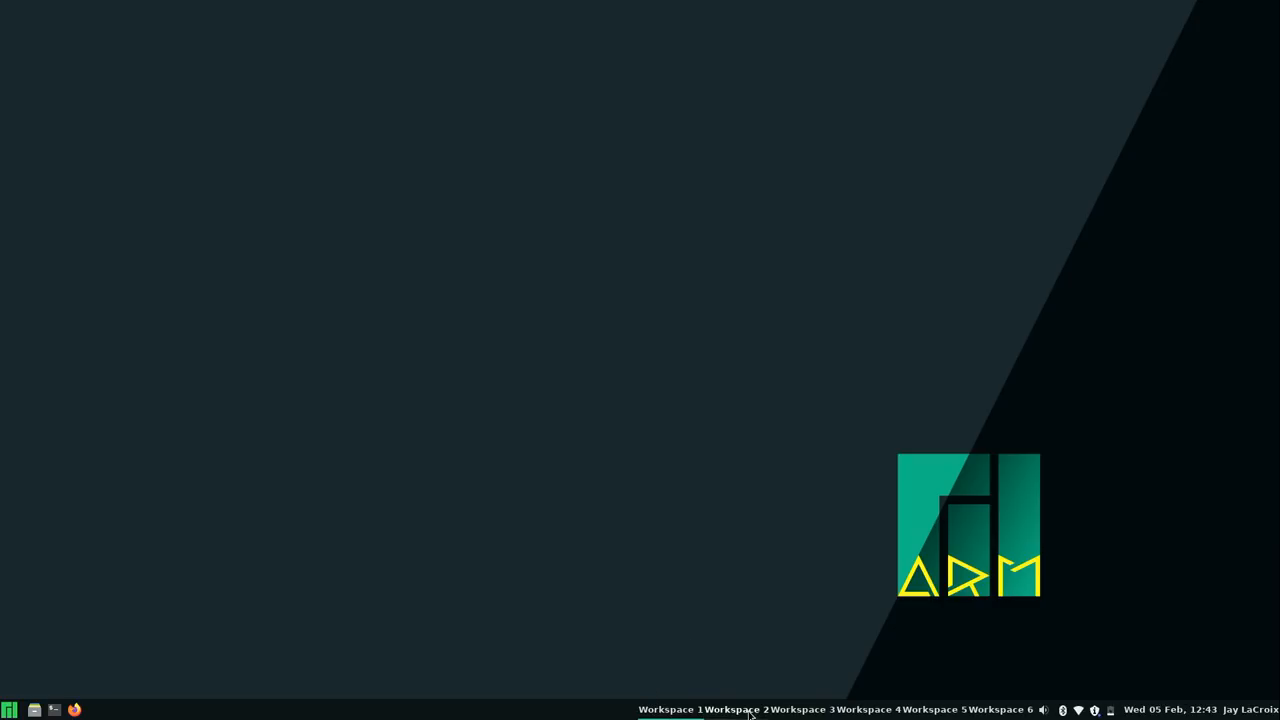
pyautogui.moveTo(692, 678)
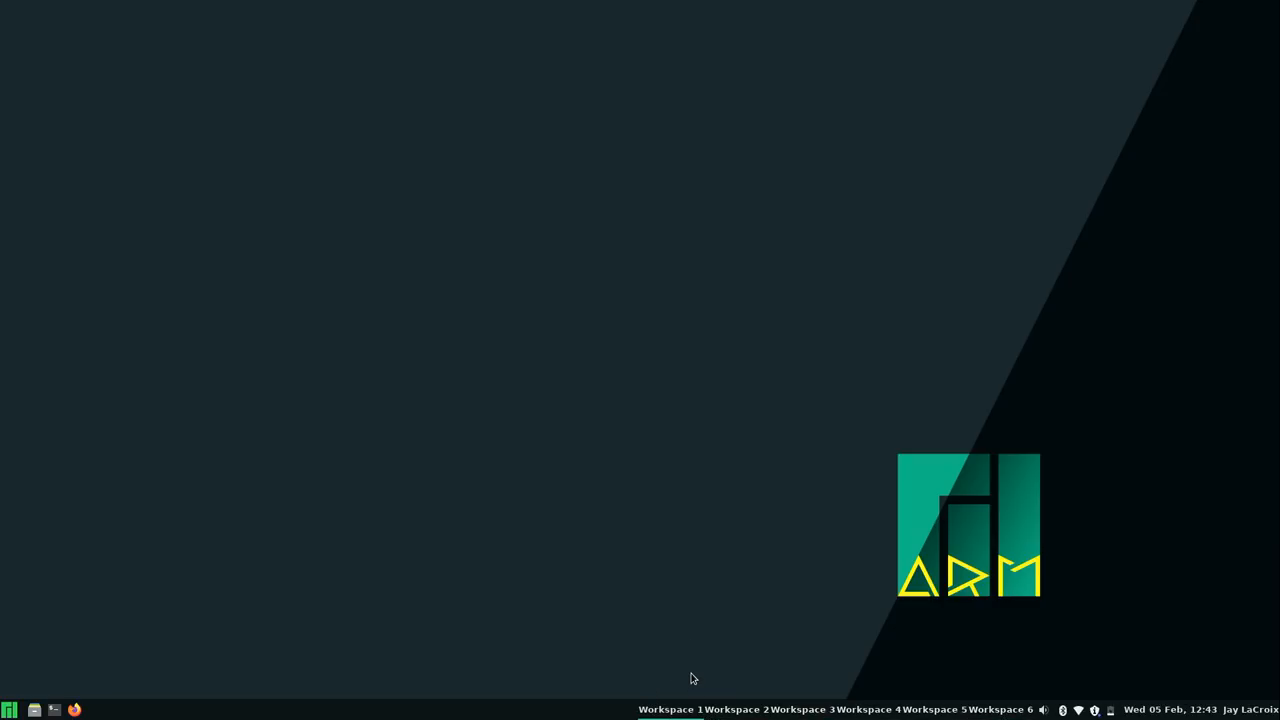
pyautogui.moveTo(688, 662)
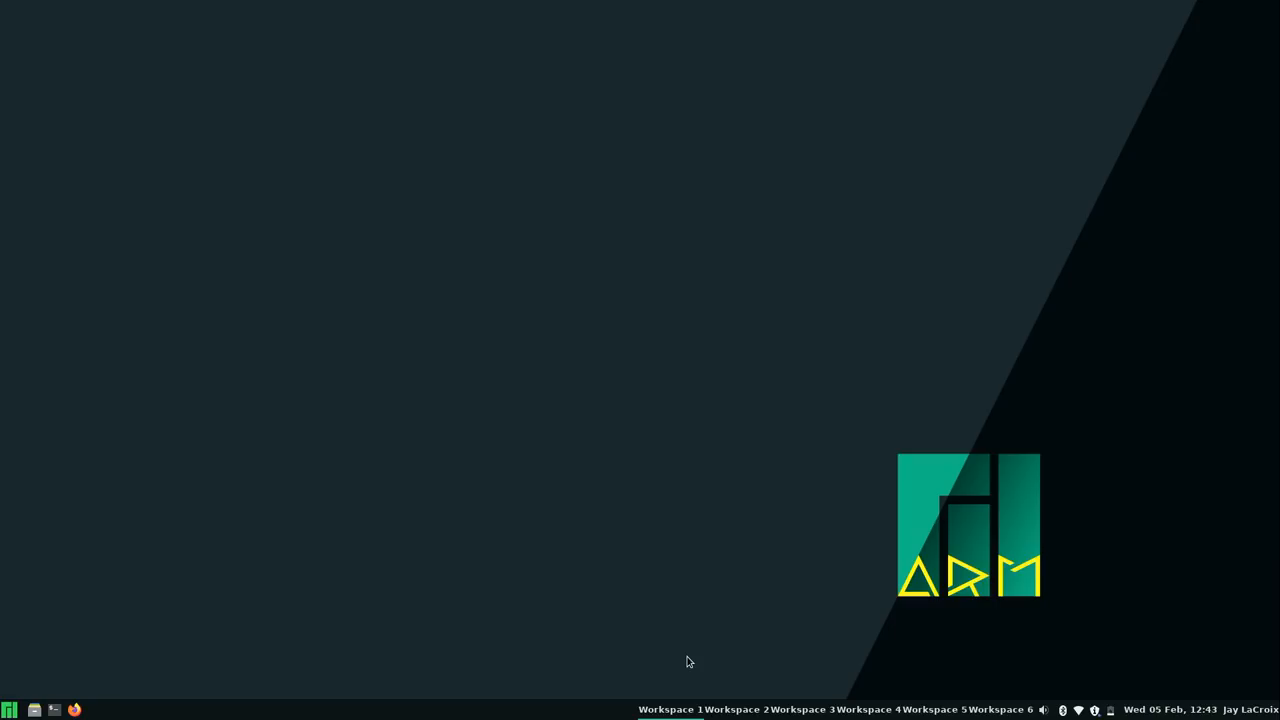
pyautogui.moveTo(736, 704)
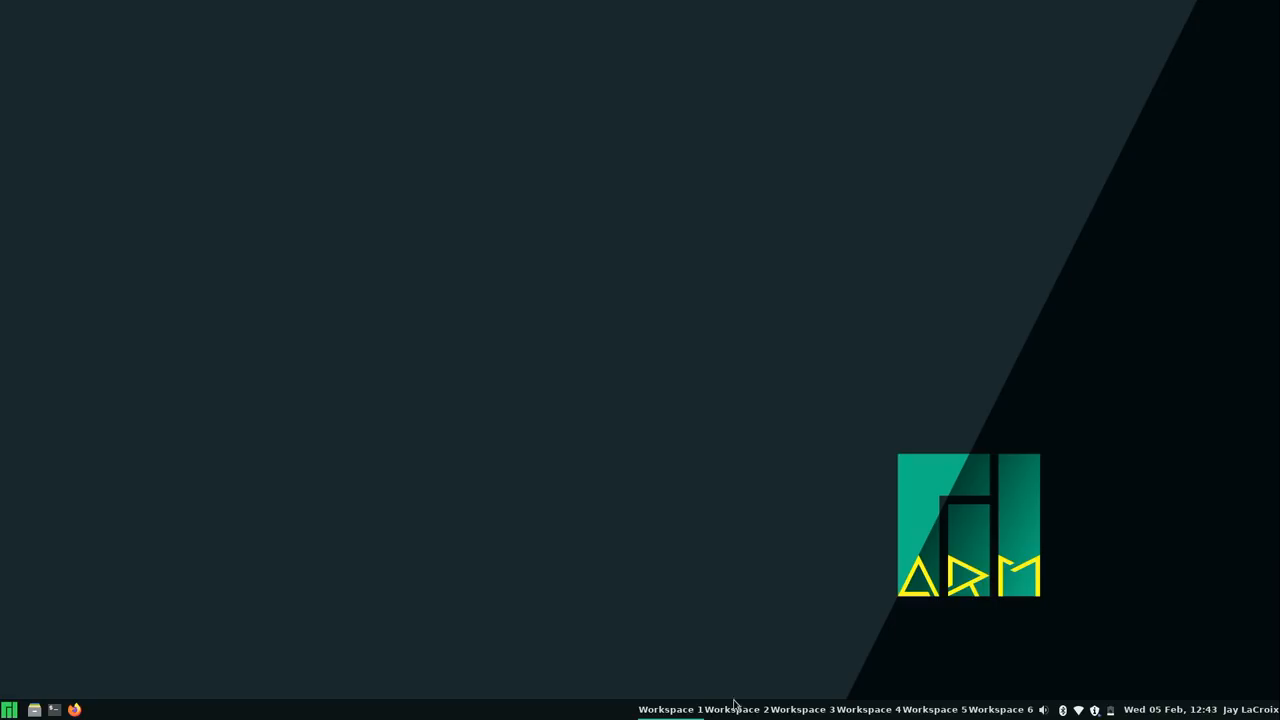
pyautogui.moveTo(584, 612)
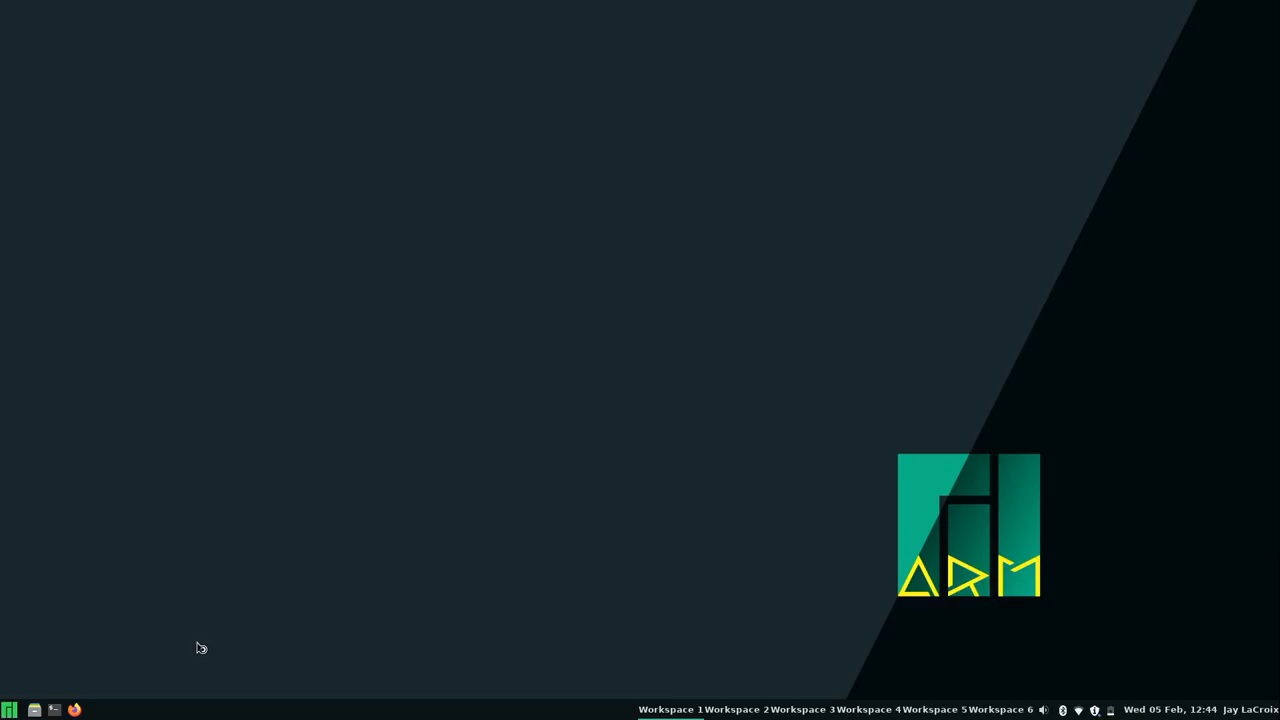
pyautogui.click(74, 710)
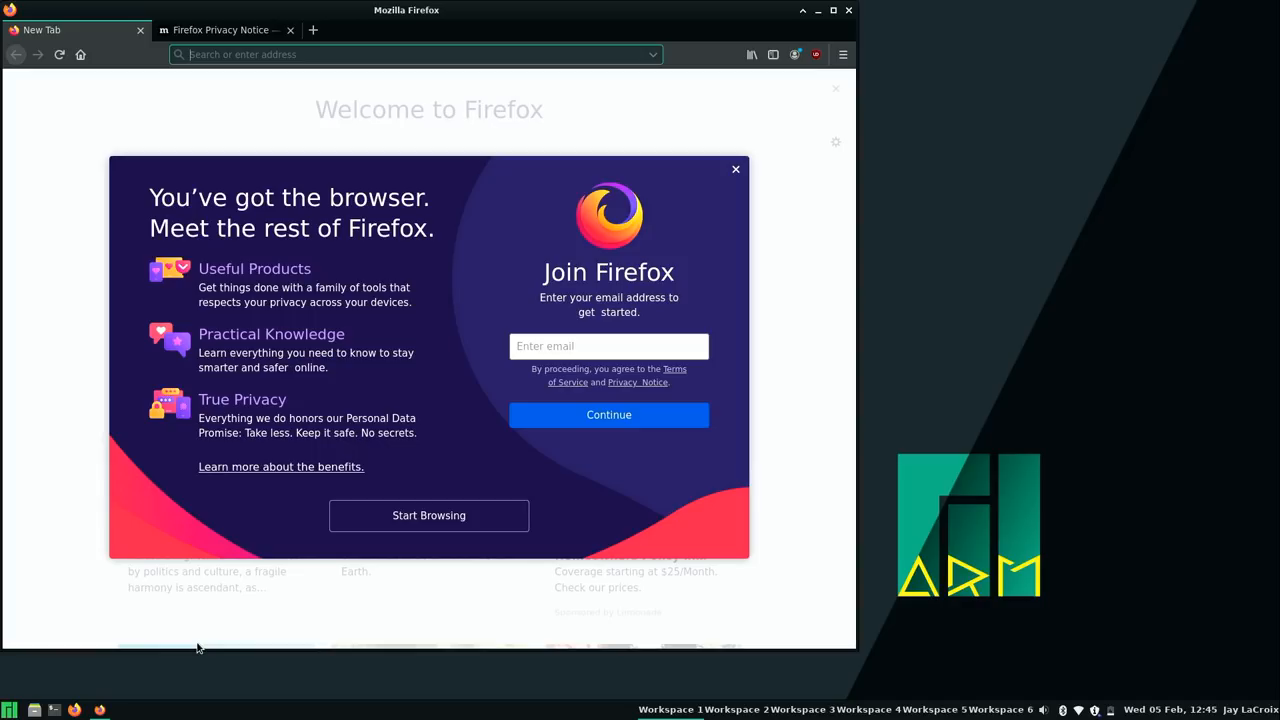
pyautogui.moveTo(436, 376)
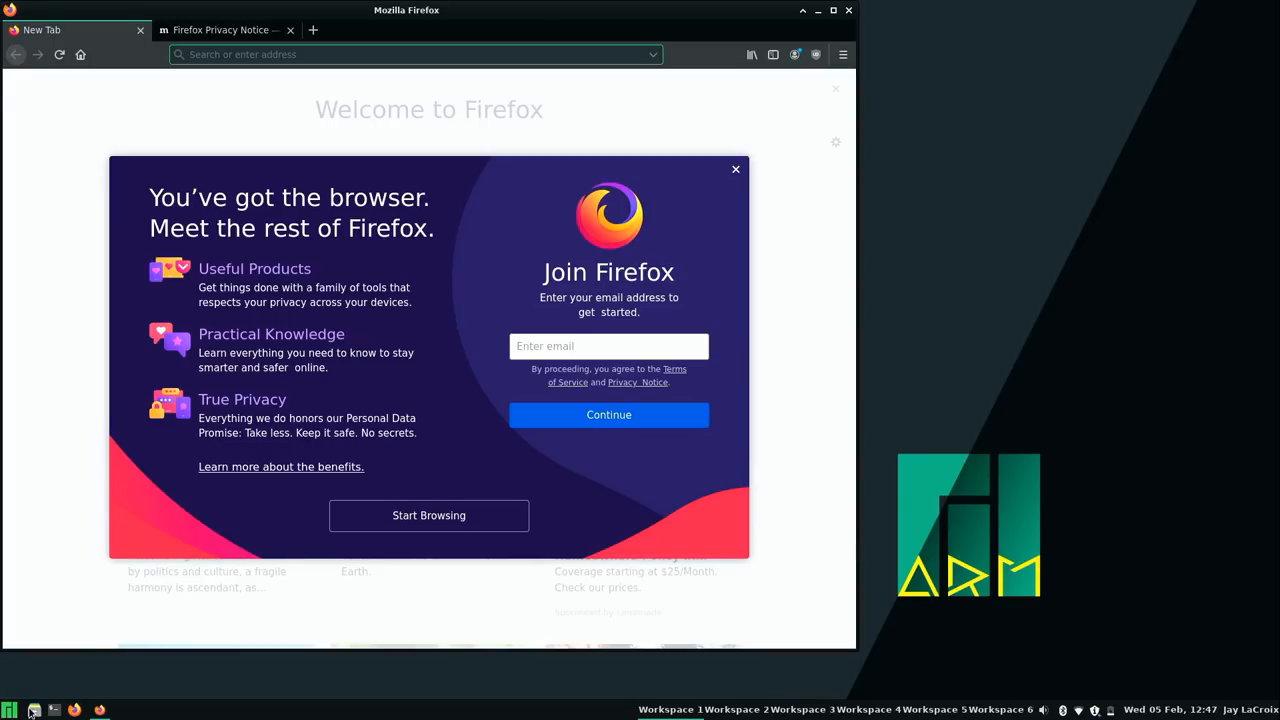
pyautogui.click(34, 710)
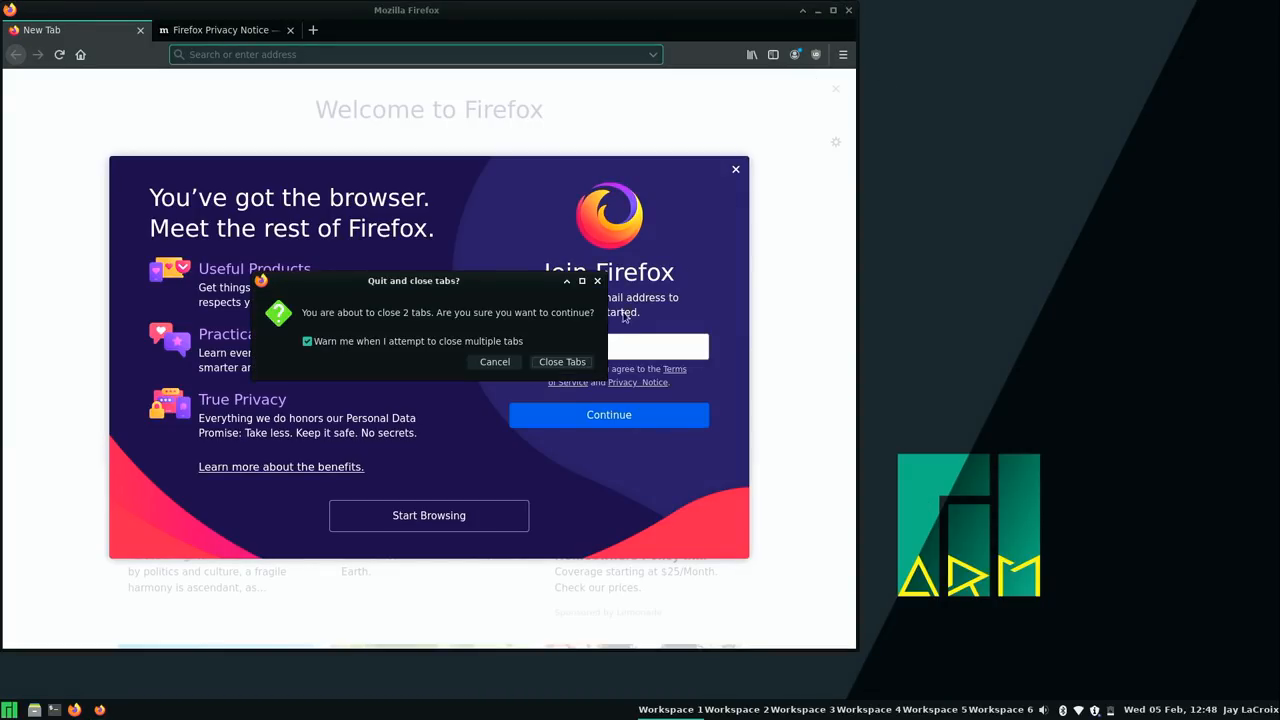
pyautogui.click(560, 362)
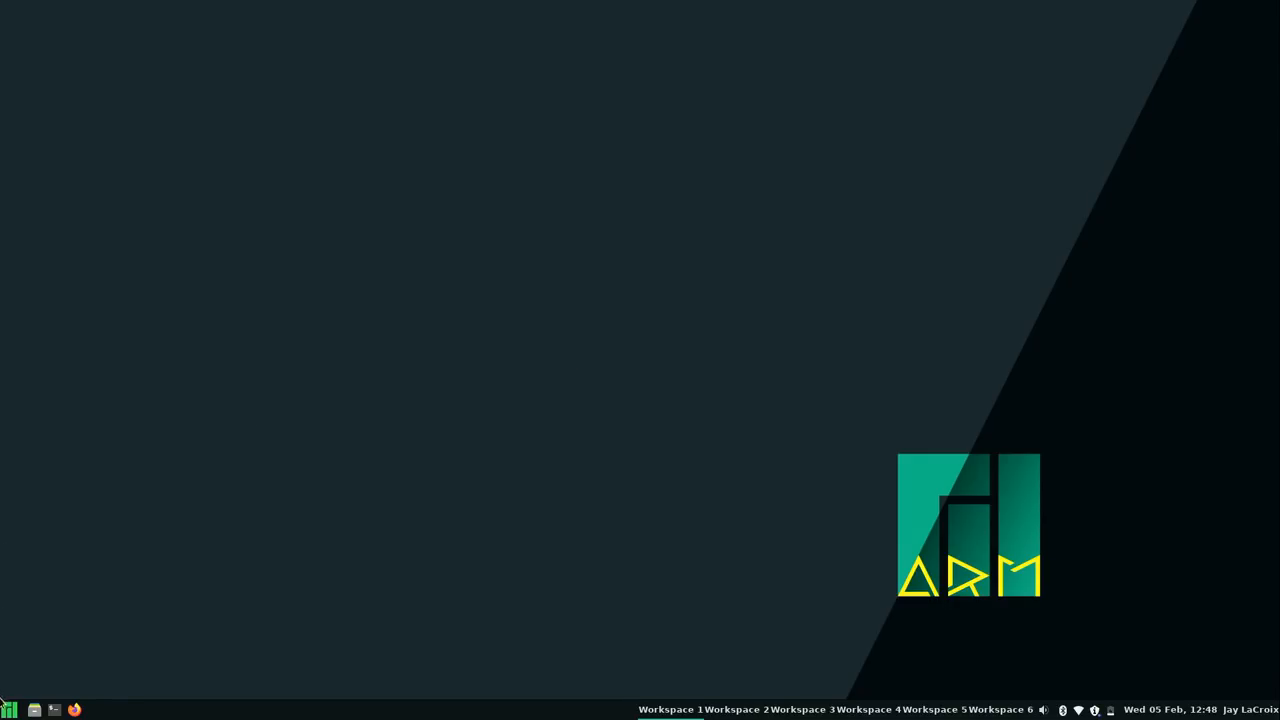
# Browse the Whisker menu's Accessories and Internet categories, ending on Firefox and Avahi browsers
pyautogui.click(8, 710)
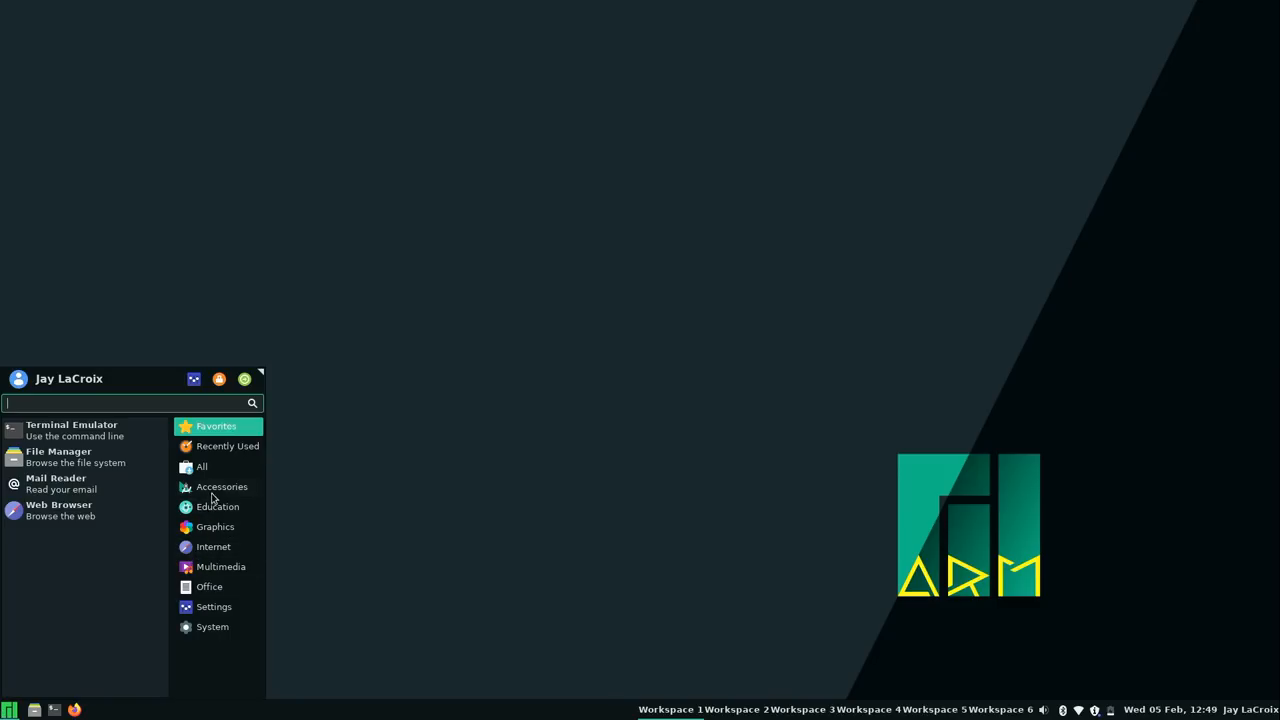
pyautogui.click(222, 486)
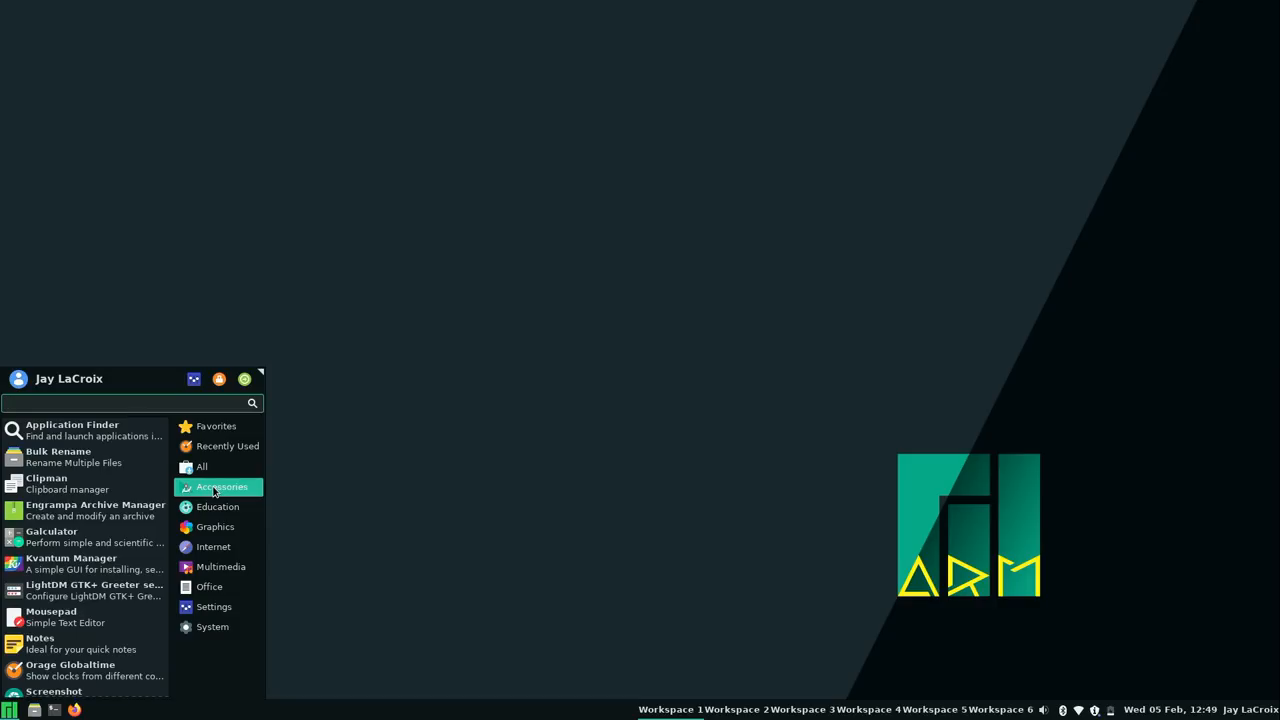
pyautogui.moveTo(60, 616)
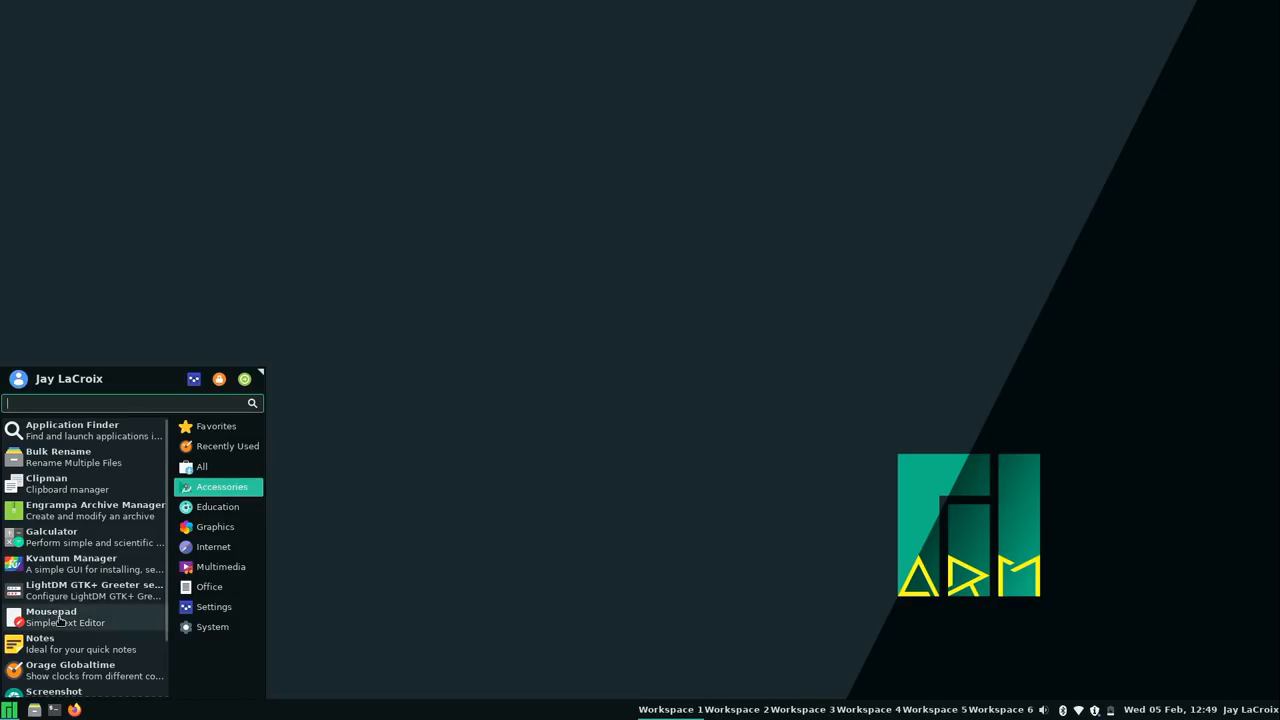
pyautogui.moveTo(52, 536)
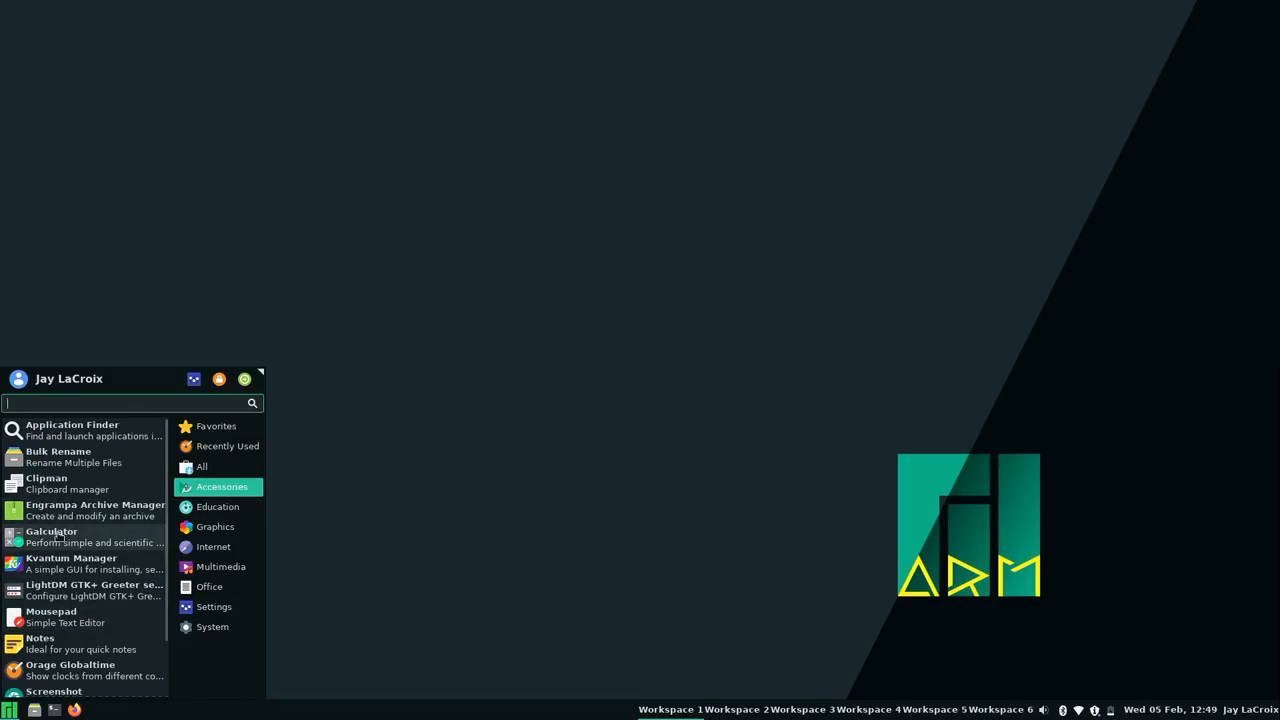
pyautogui.moveTo(80, 540)
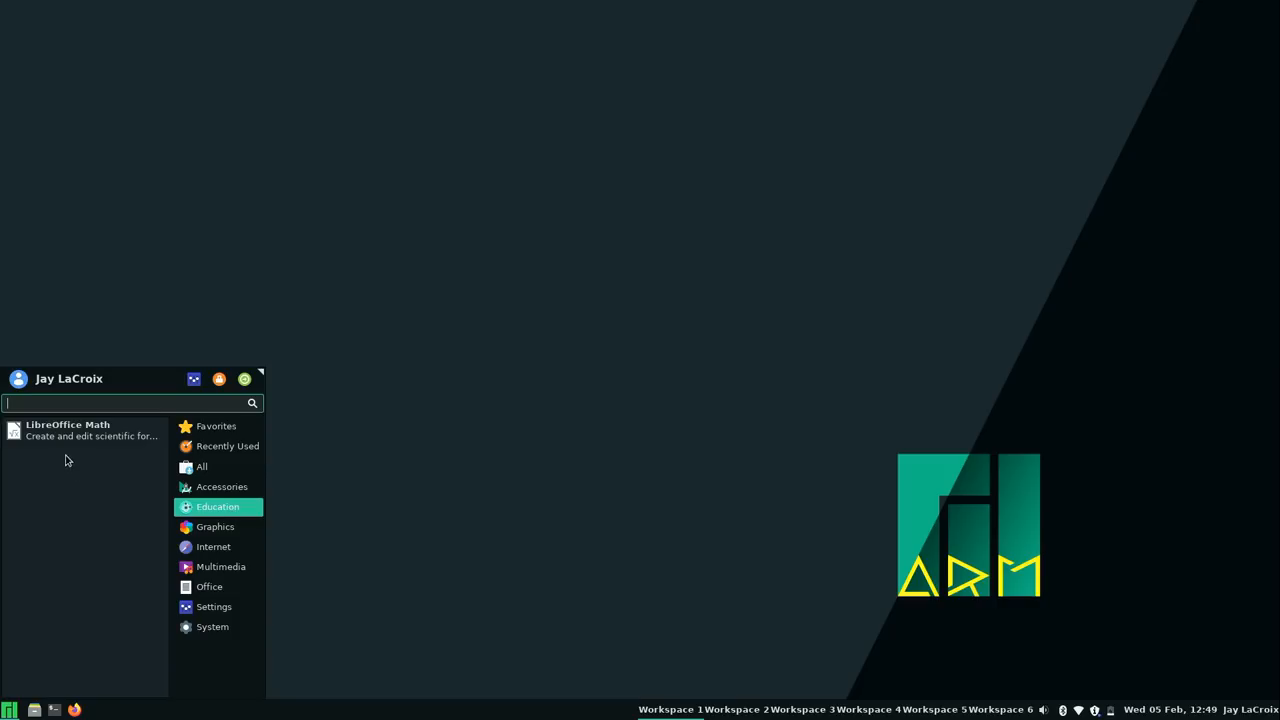
pyautogui.moveTo(90, 430)
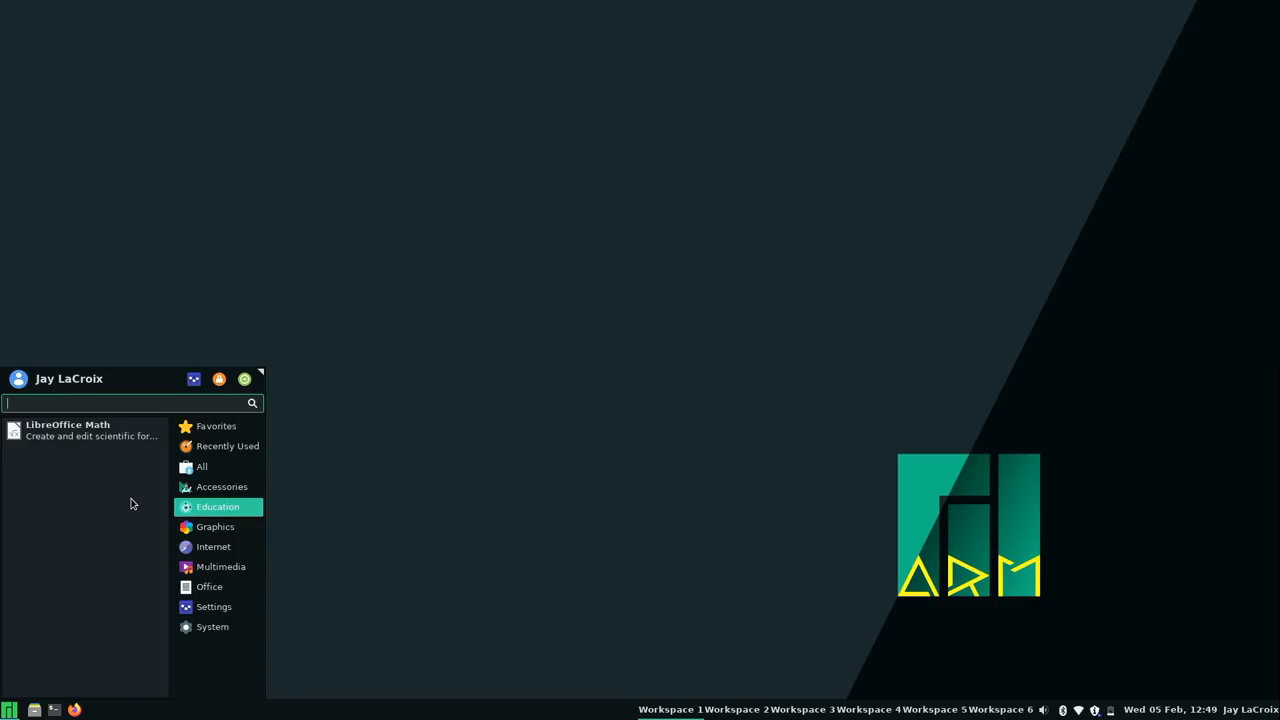
pyautogui.moveTo(214, 528)
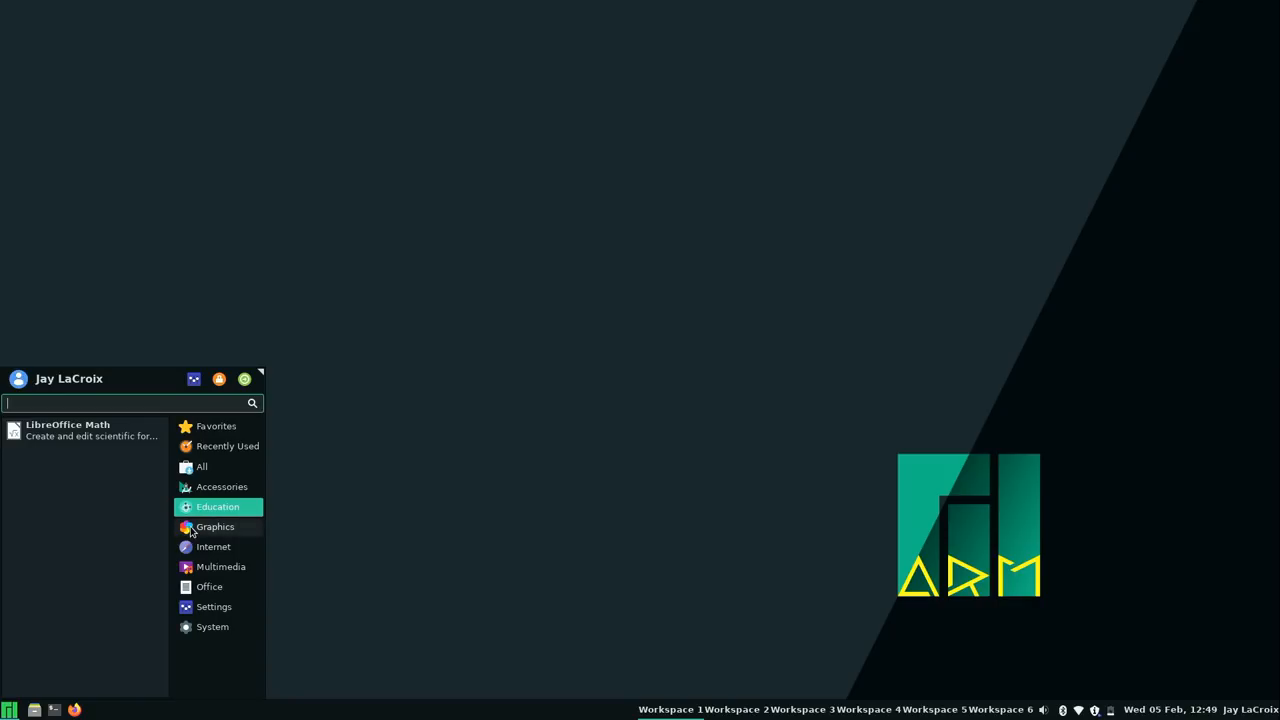
pyautogui.click(214, 526)
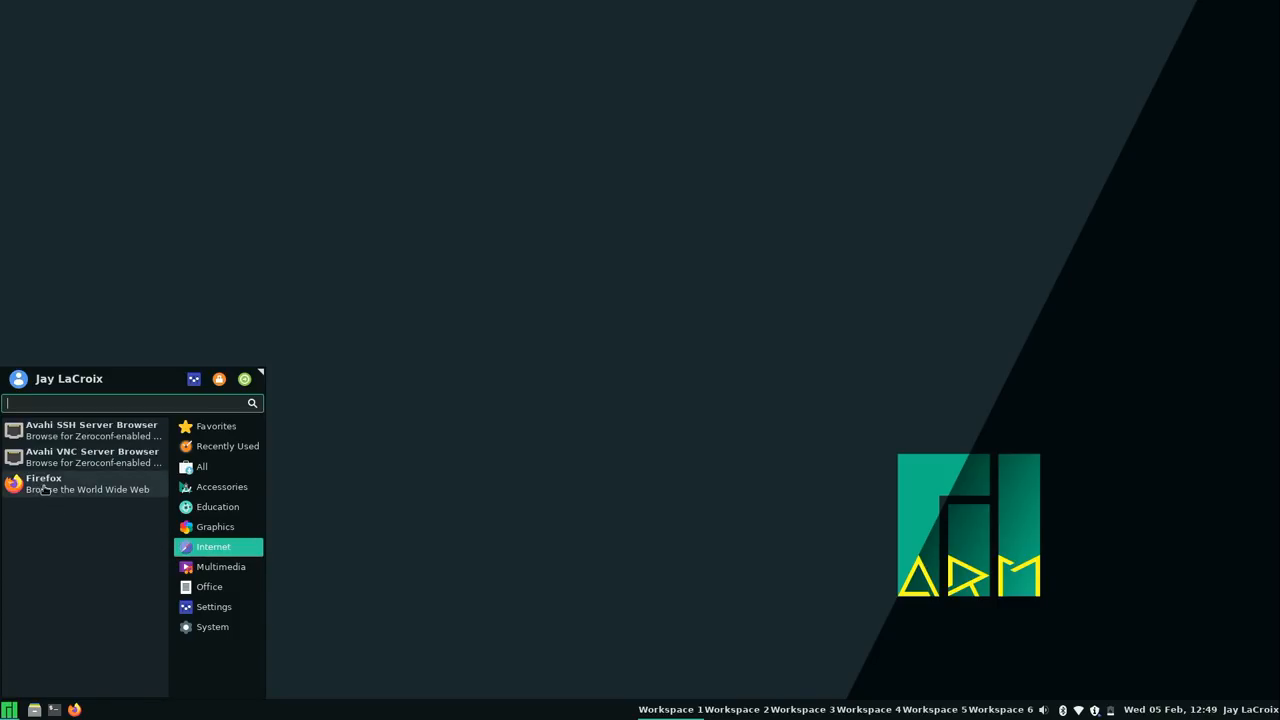
pyautogui.moveTo(88, 530)
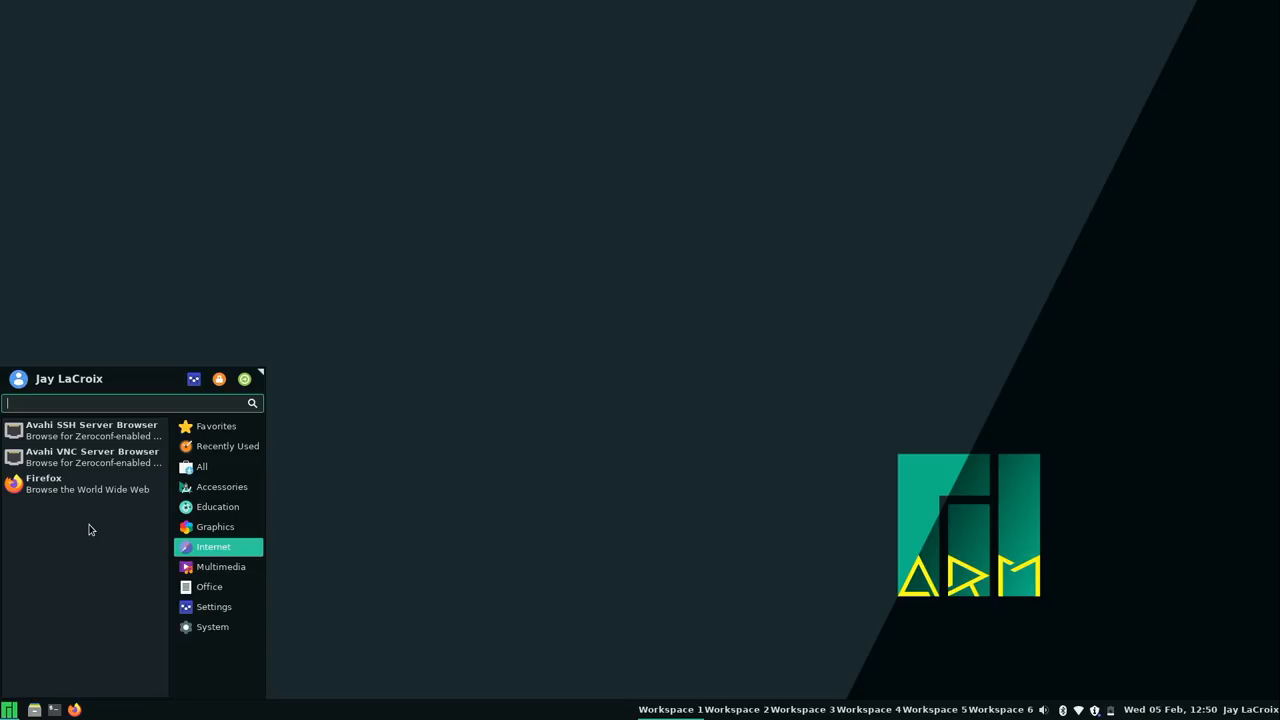
# Show the Multimedia category listing Audacious, mpv, PulseAudio Volume Control and SMPlayer
pyautogui.click(220, 566)
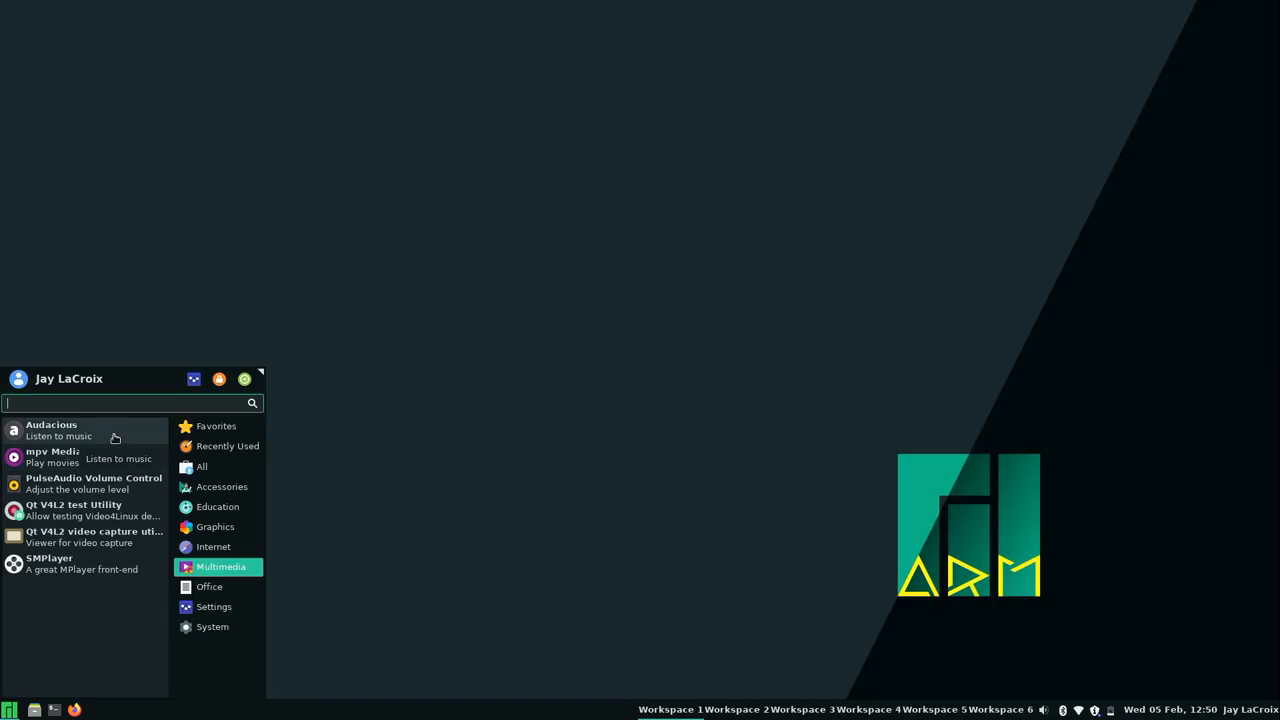
pyautogui.moveTo(70, 456)
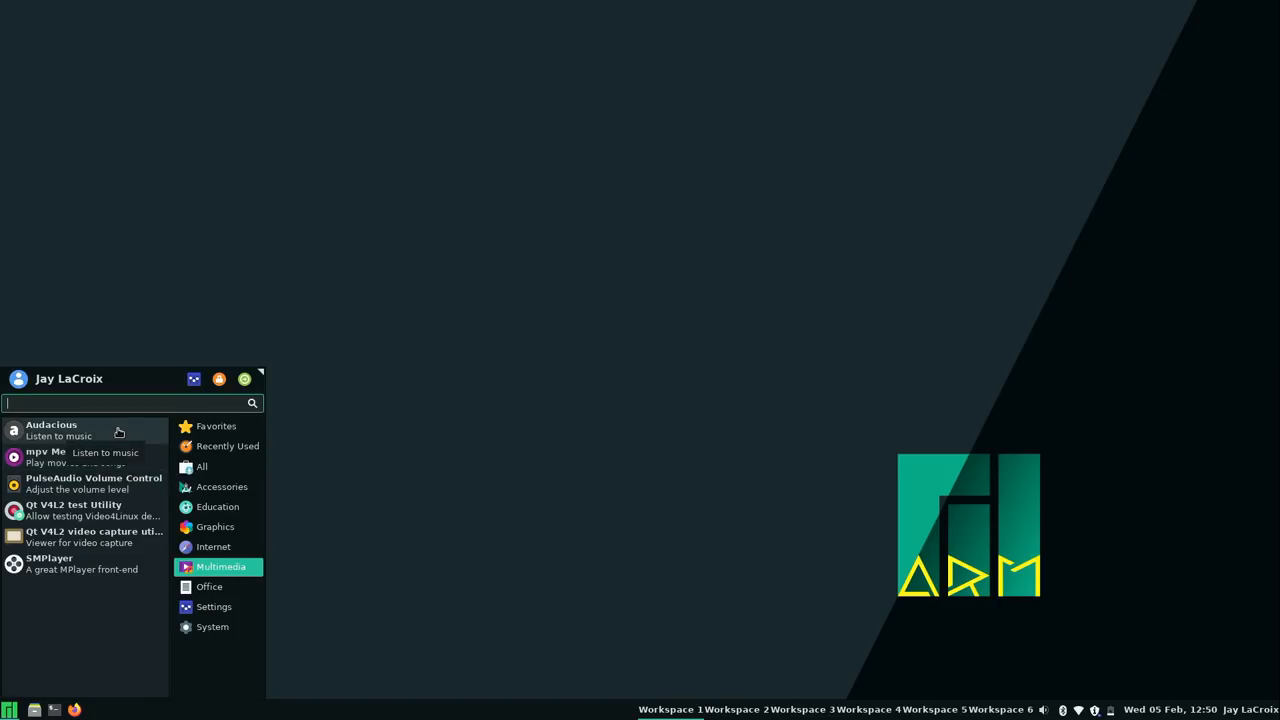
# Launch the mpv media player from the Multimedia category
pyautogui.click(52, 428)
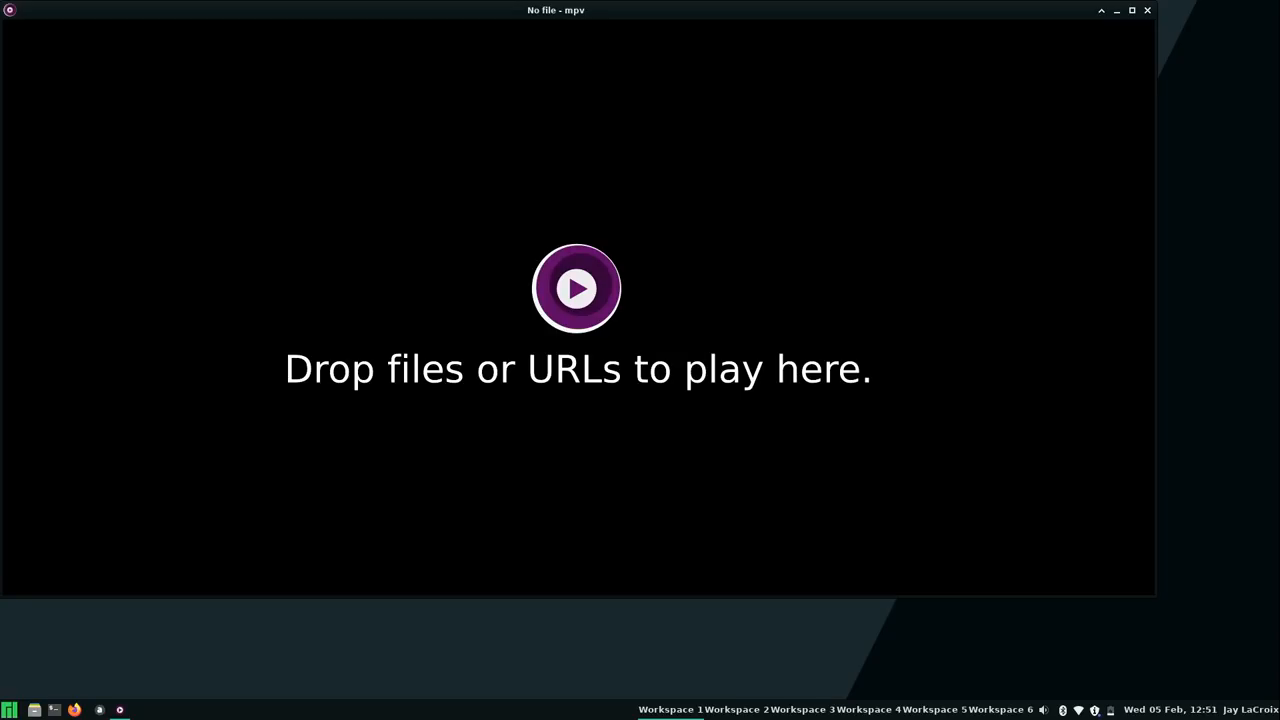
pyautogui.moveTo(836, 20)
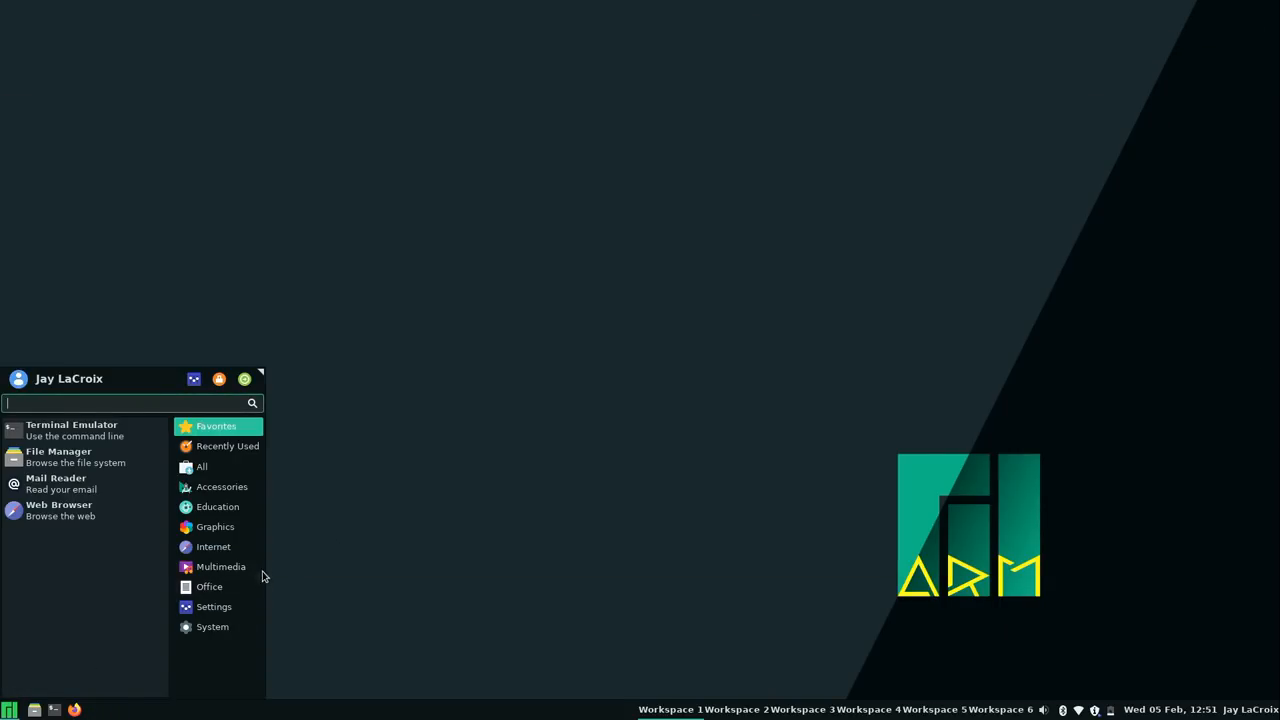
# Show the Office and then the Settings categories in the Whisker menu
pyautogui.click(220, 566)
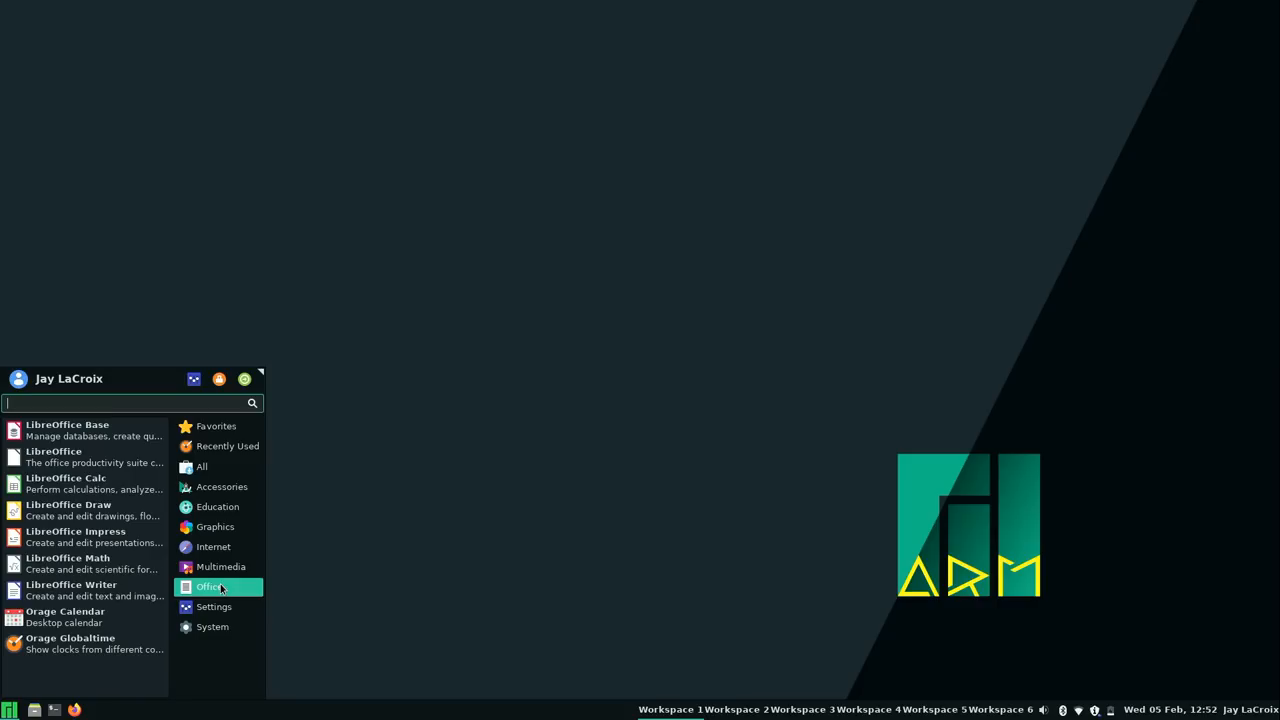
pyautogui.moveTo(214, 608)
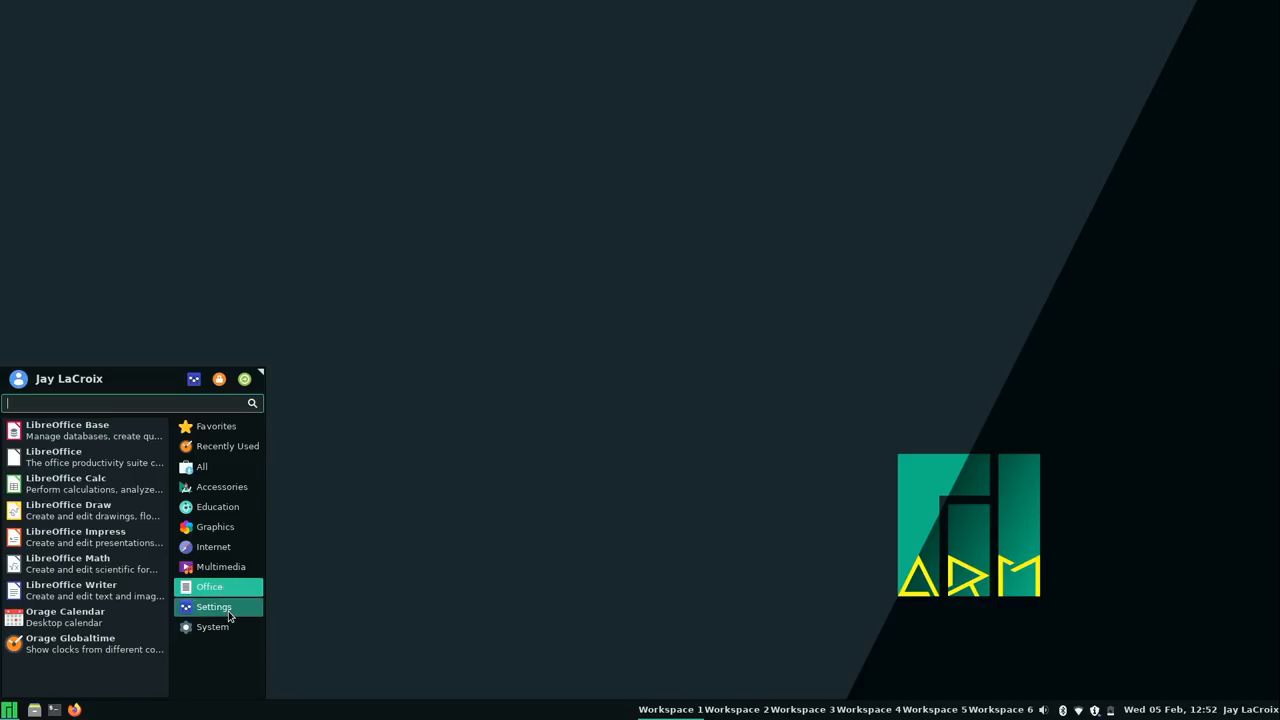
pyautogui.click(212, 606)
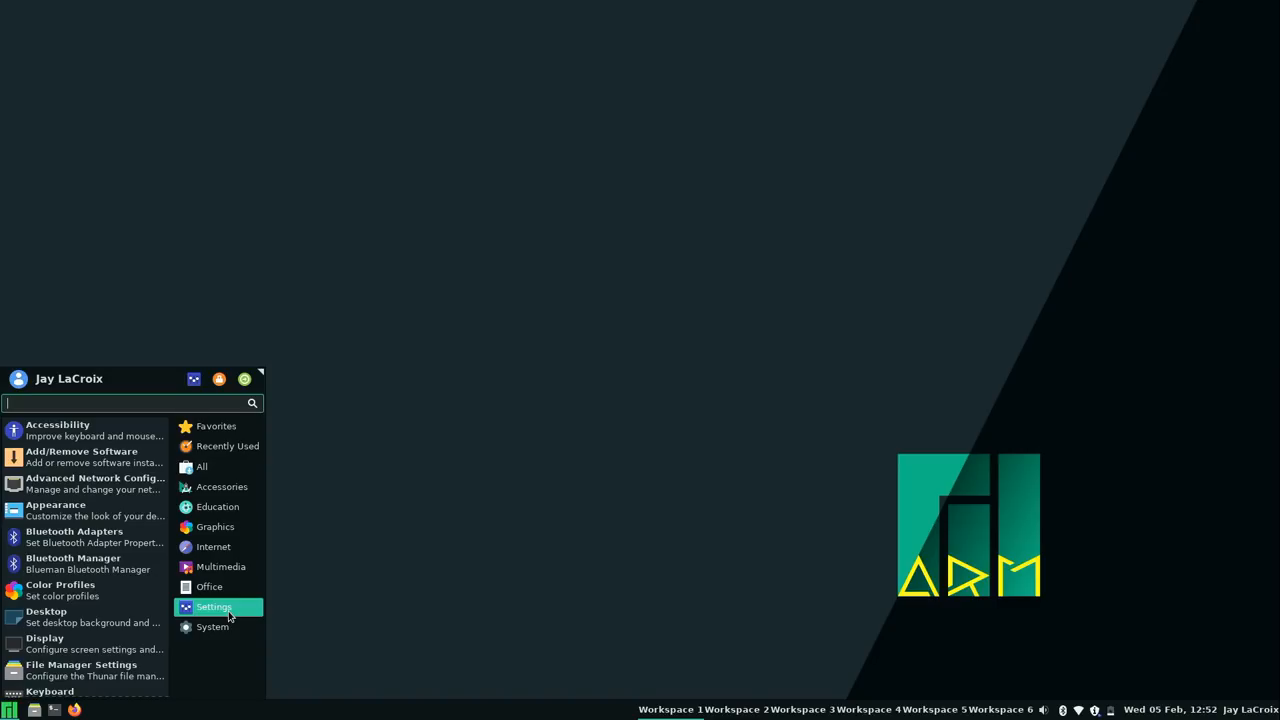
pyautogui.moveTo(212, 626)
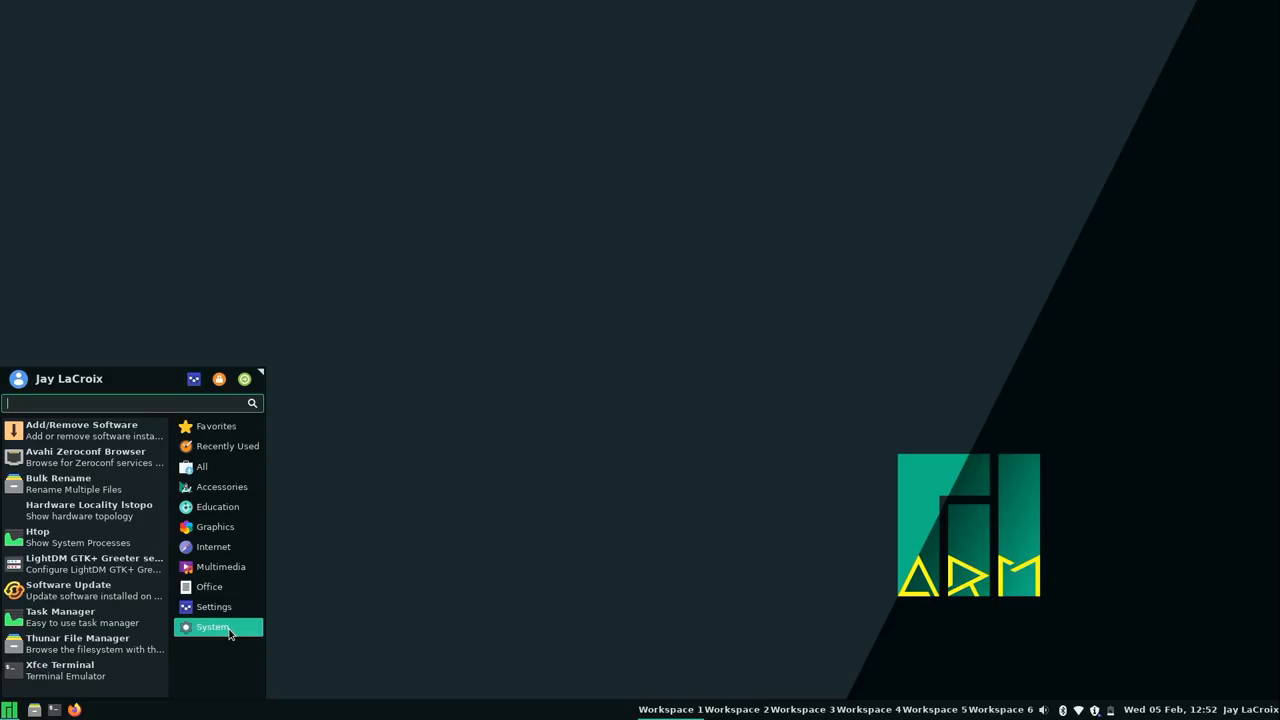
# Launch Software Update from the System category
pyautogui.click(350, 604)
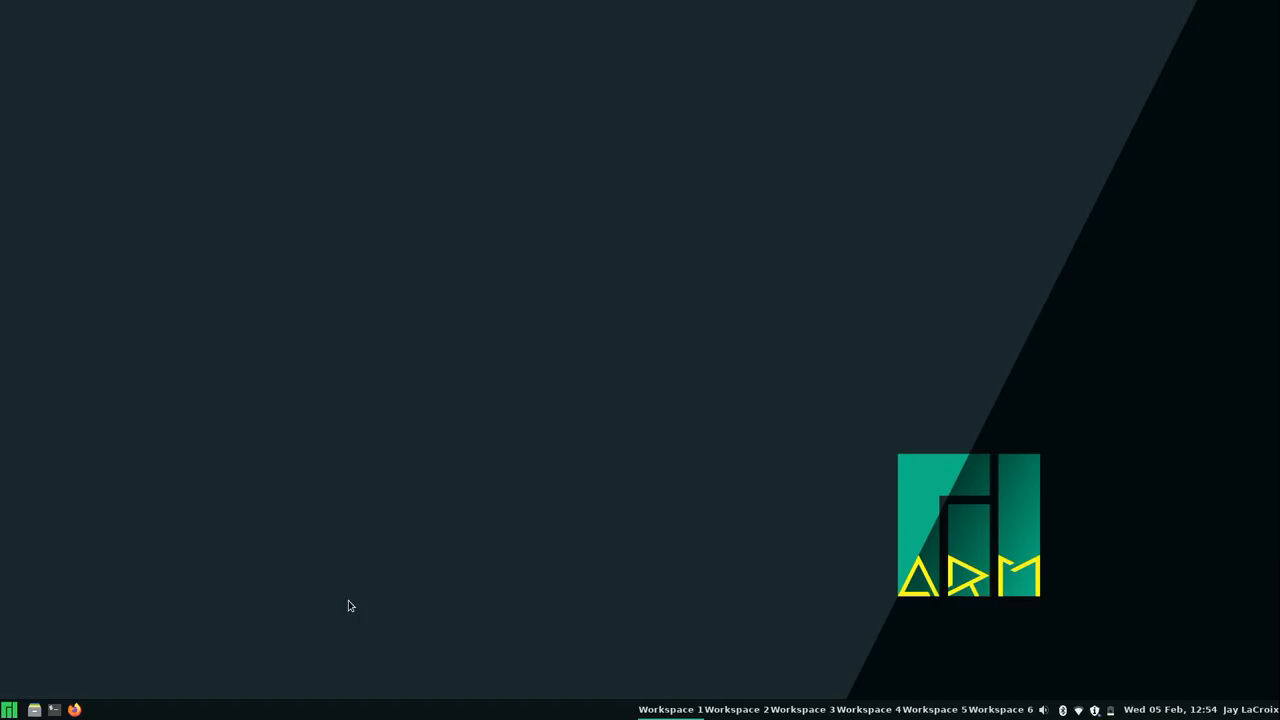
pyautogui.moveTo(374, 604)
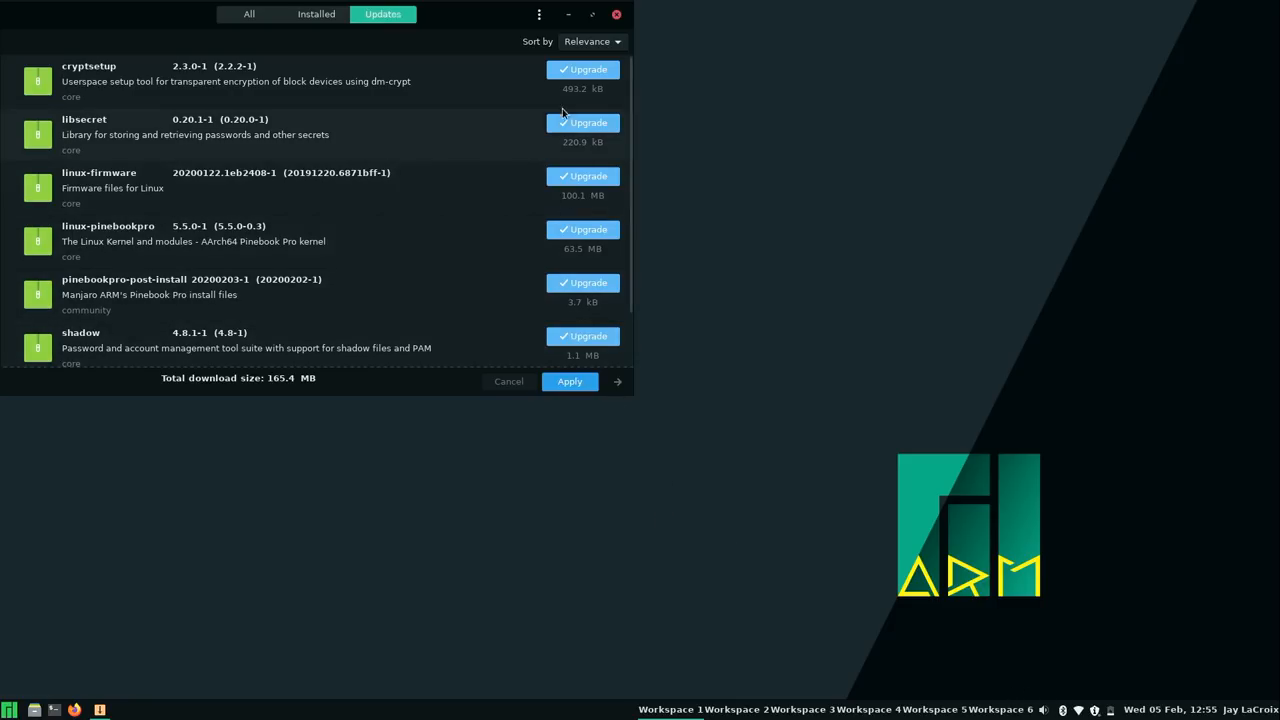
pyautogui.moveTo(584, 88)
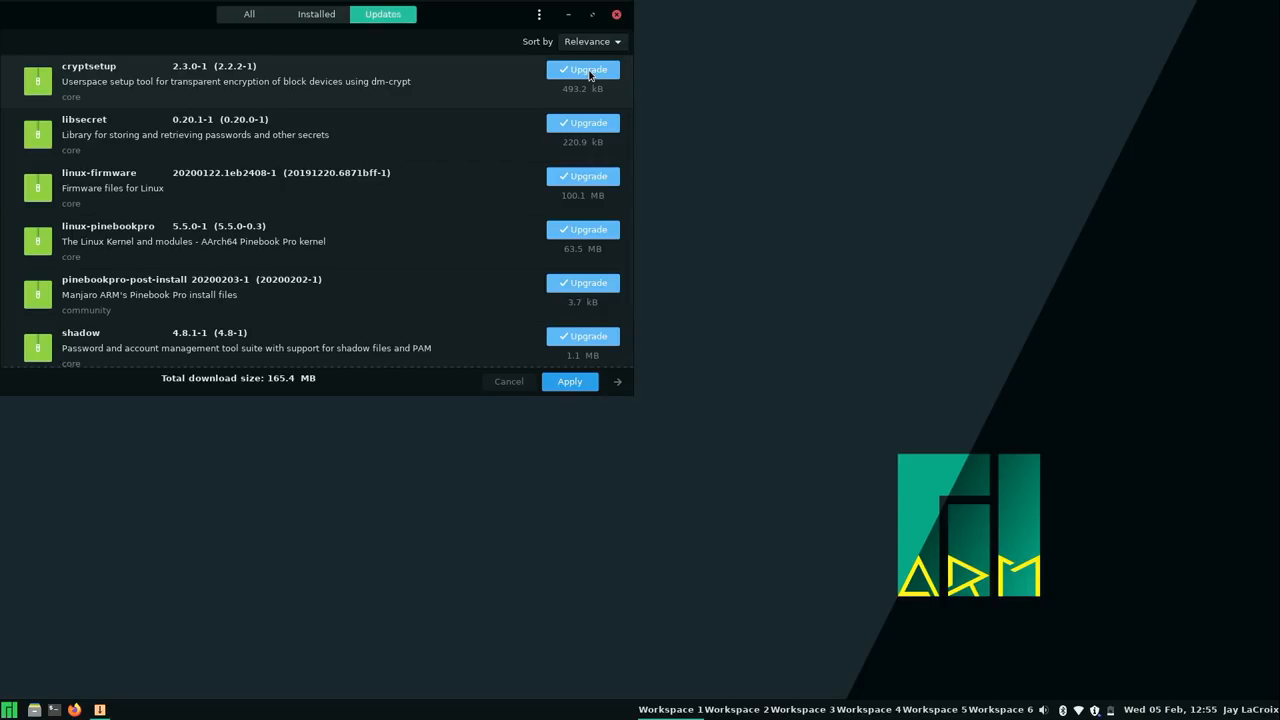
# Toggle the cryptsetup Upgrade checkbox and review the 165.4 MB pending update list
pyautogui.click(584, 68)
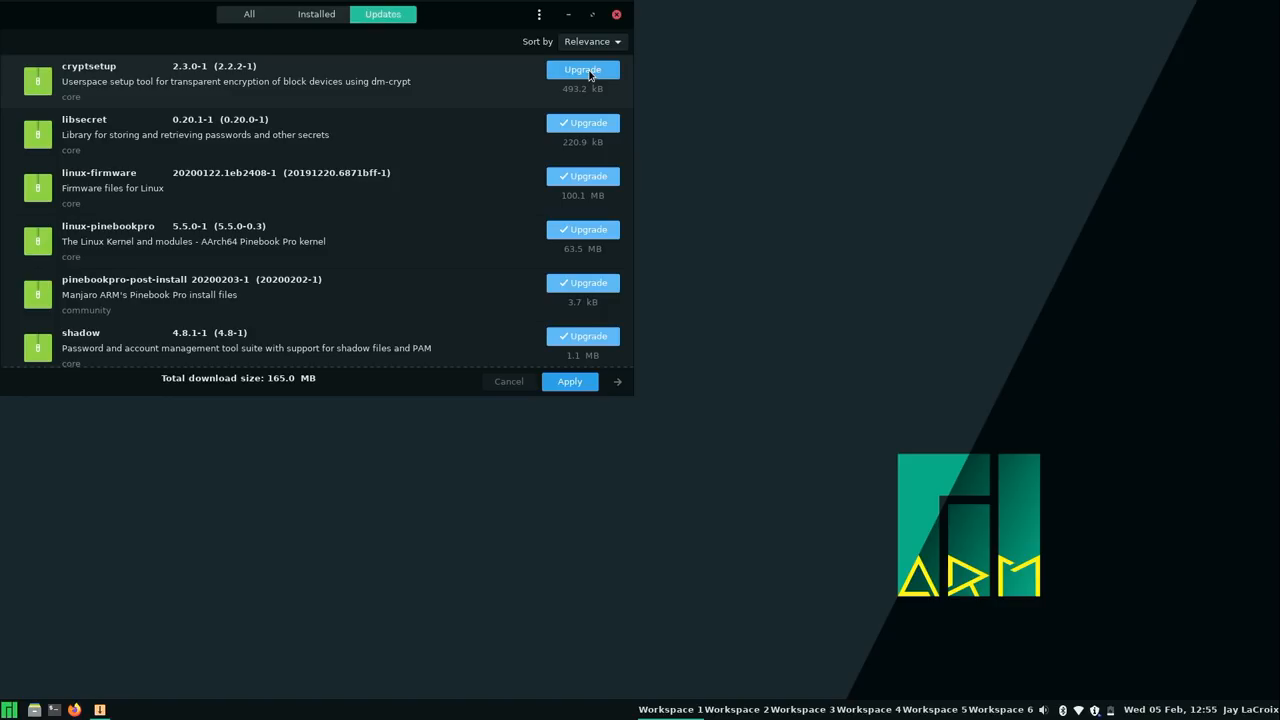
pyautogui.scroll(-3)
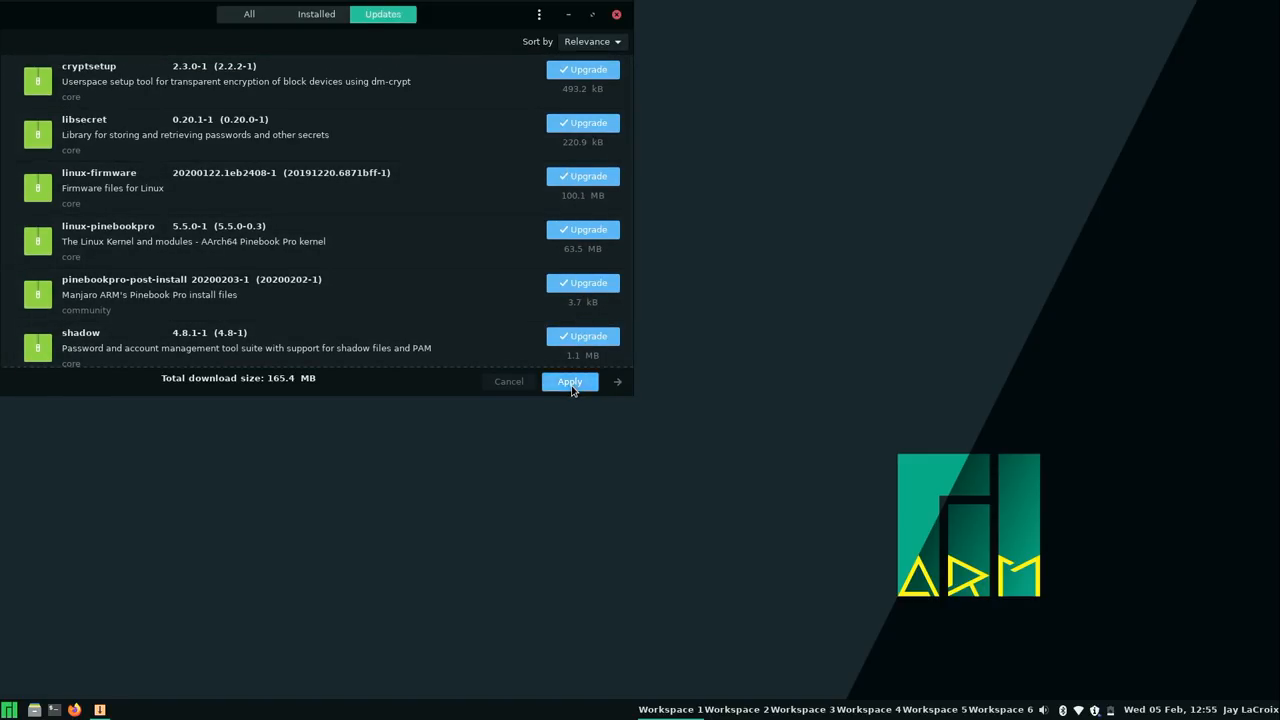
# Apply the pending updates and authenticate with the password to install them
pyautogui.click(568, 380)
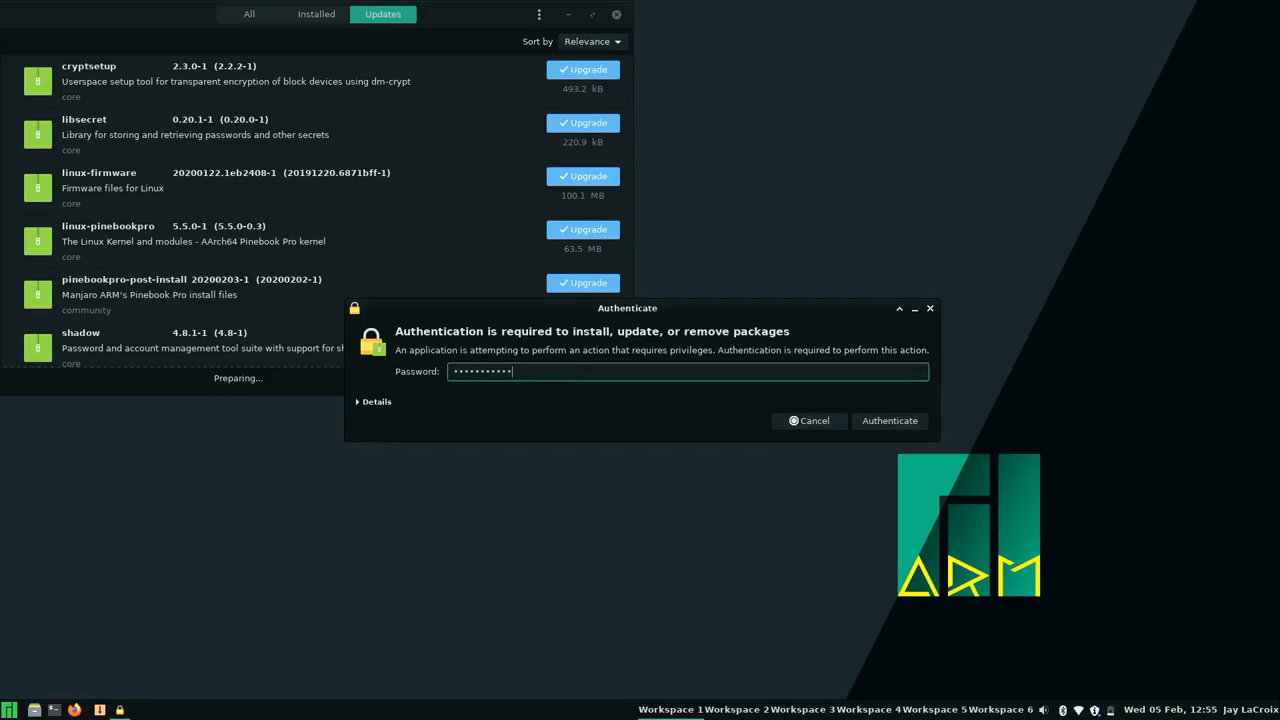
pyautogui.click(888, 420)
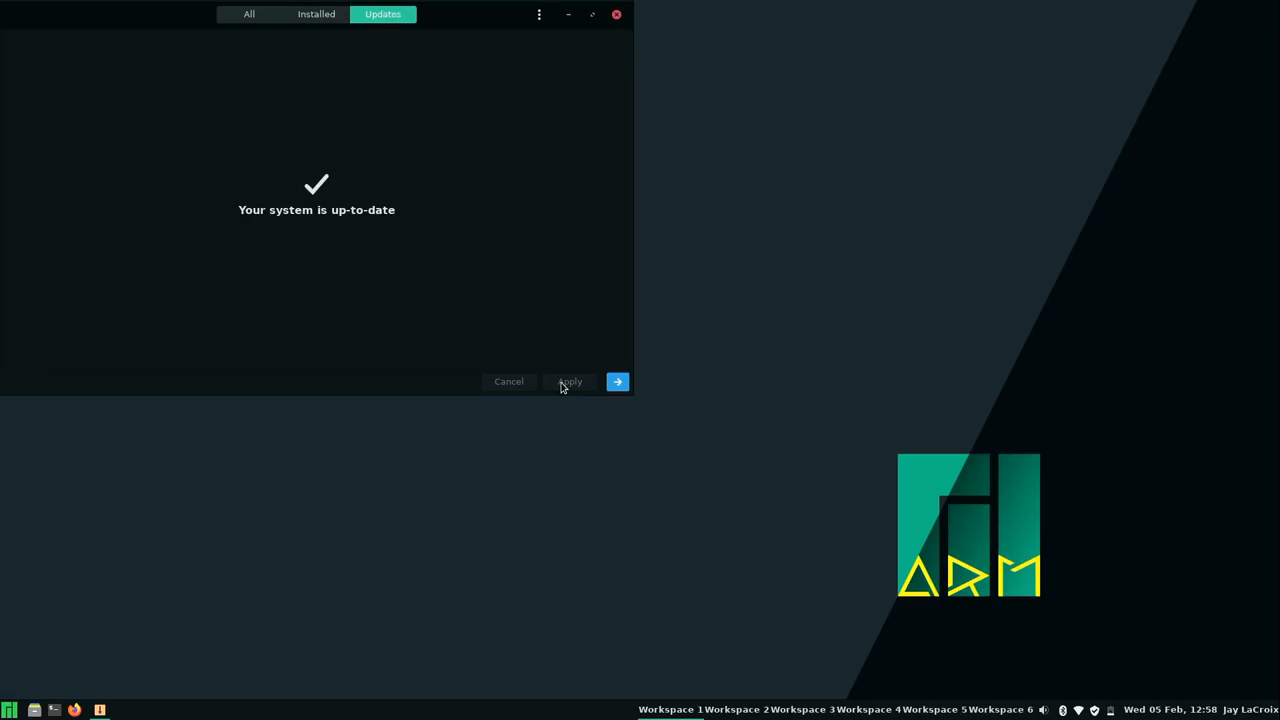
pyautogui.moveTo(616, 42)
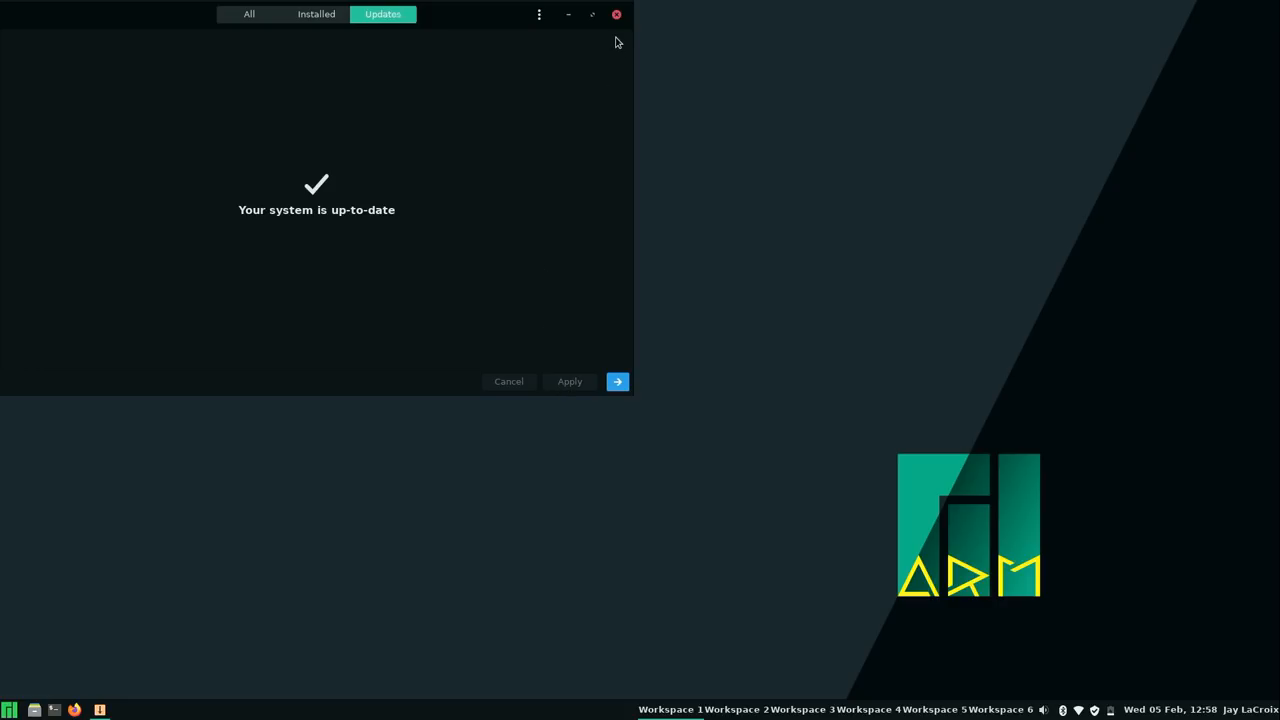
# Close Pamac and search 'ad' in the Whisker menu to reopen Add/Remove Software
pyautogui.click(616, 14)
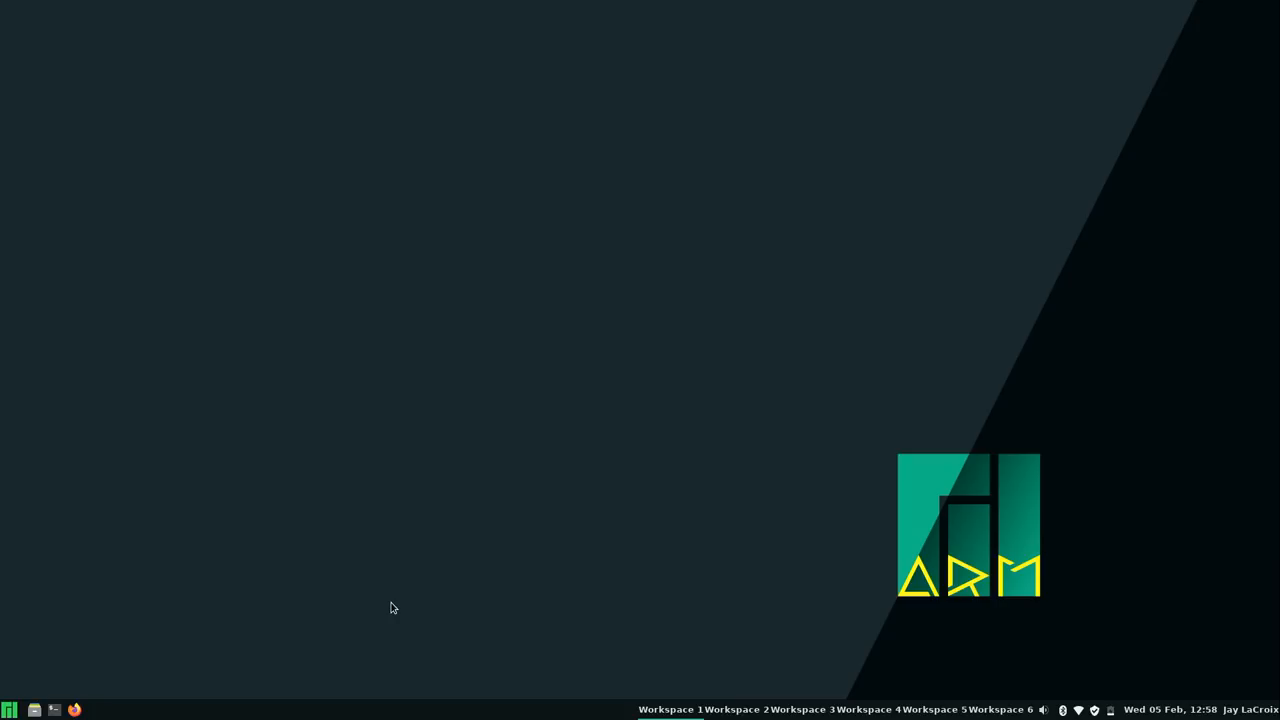
pyautogui.click(10, 710)
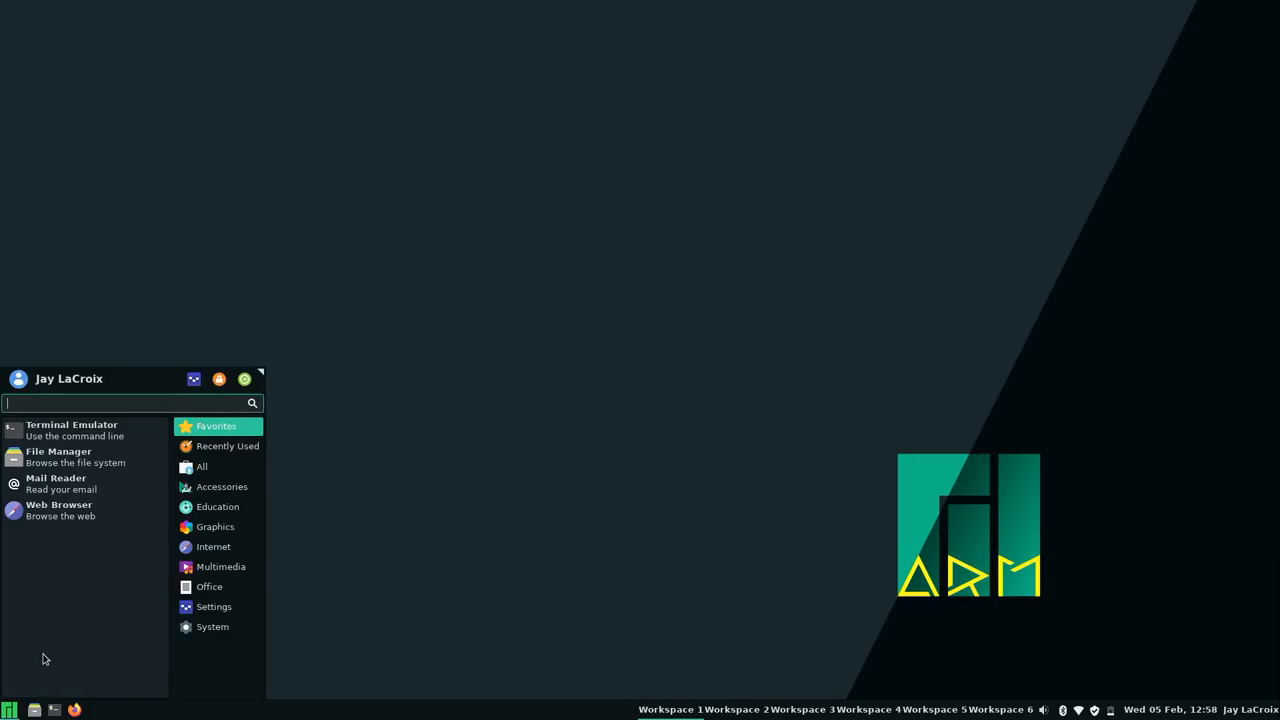
pyautogui.write('ad')
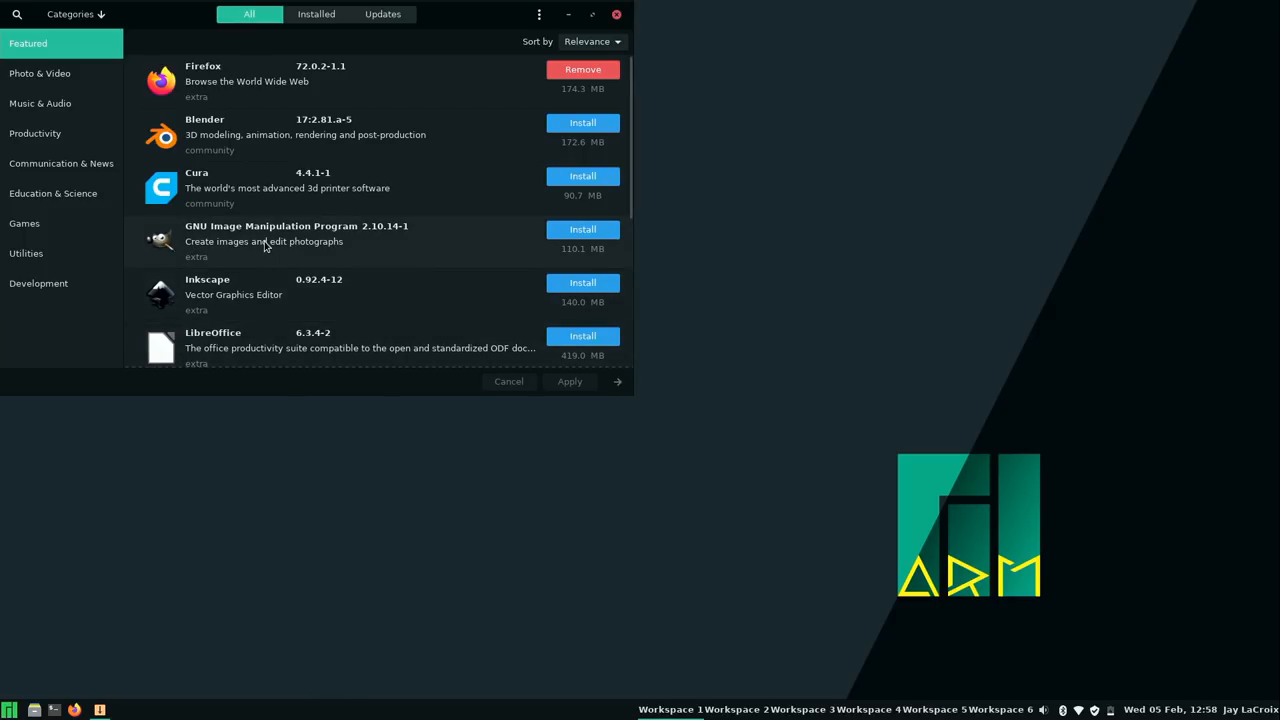
pyautogui.moveTo(430, 236)
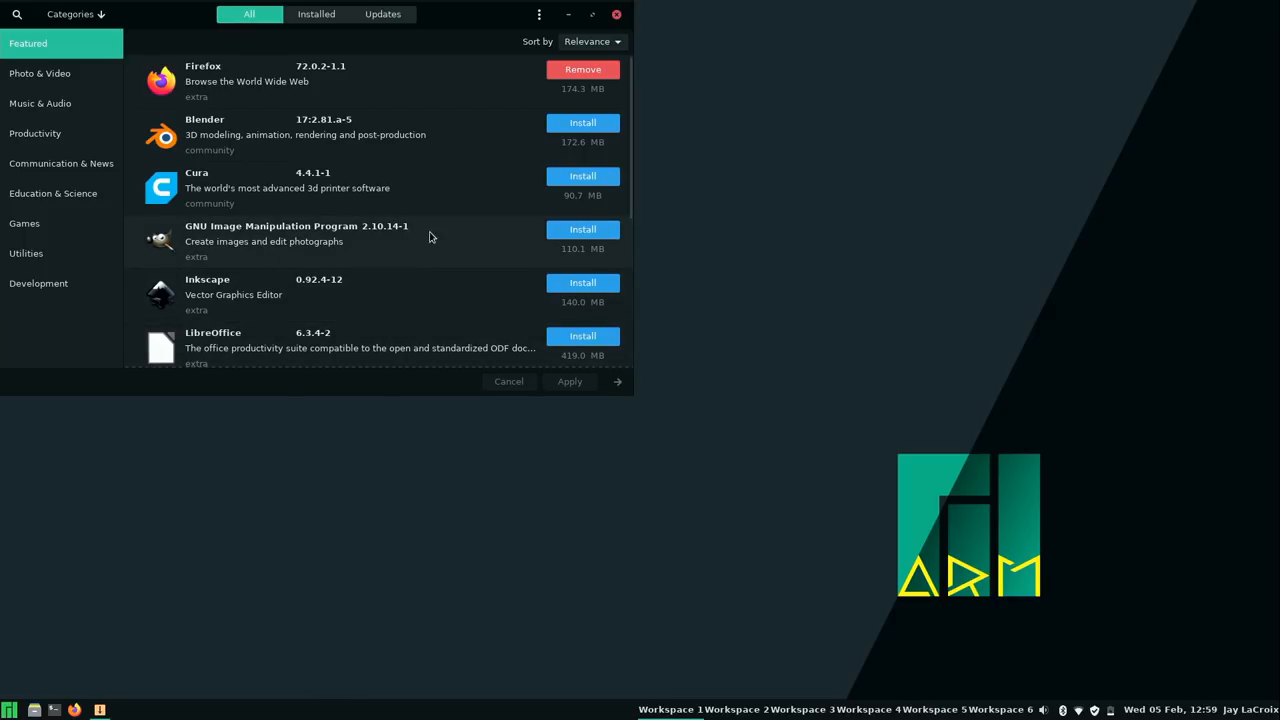
# Mark GIMP for installation and apply, bringing up the optional dependencies prompt
pyautogui.click(582, 228)
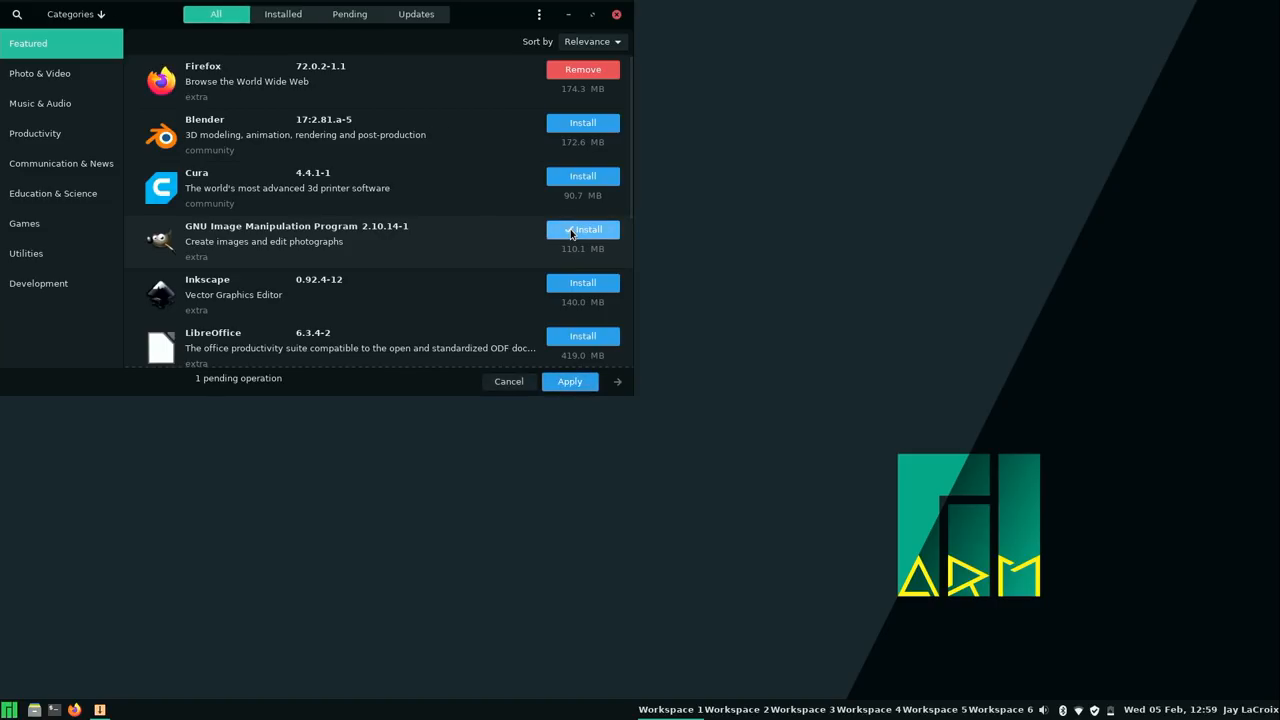
pyautogui.click(584, 228)
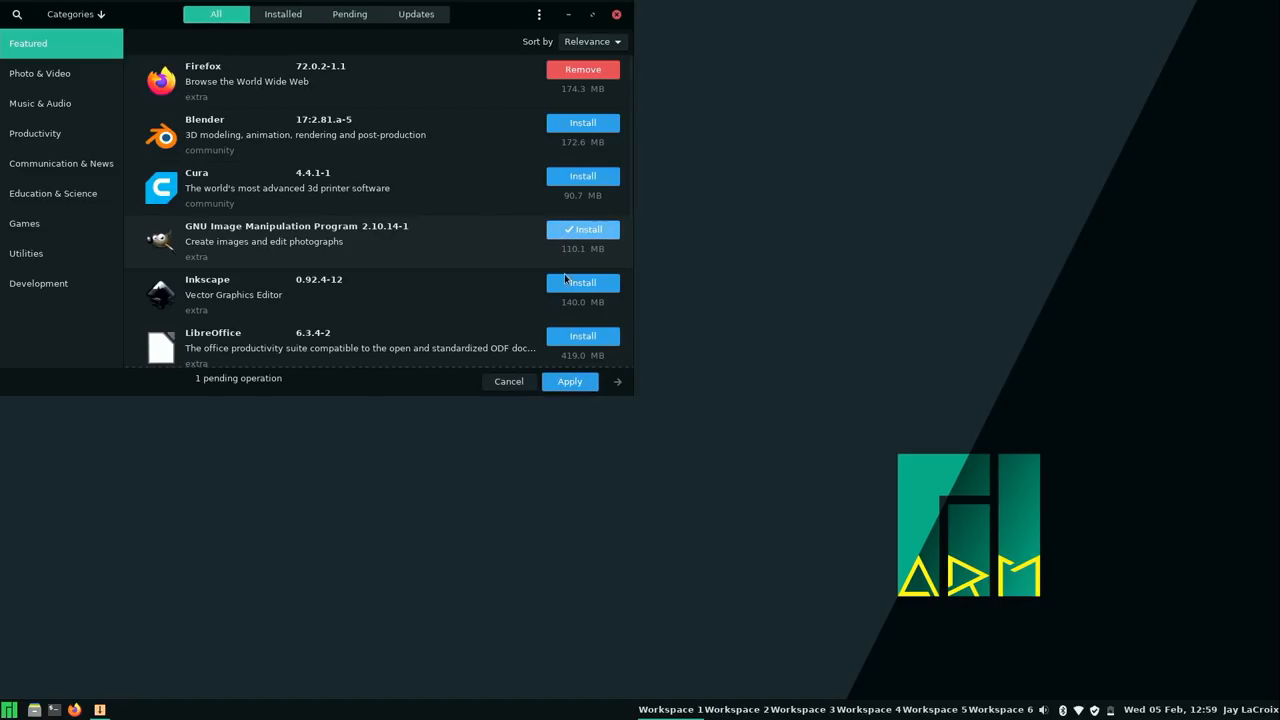
pyautogui.click(568, 380)
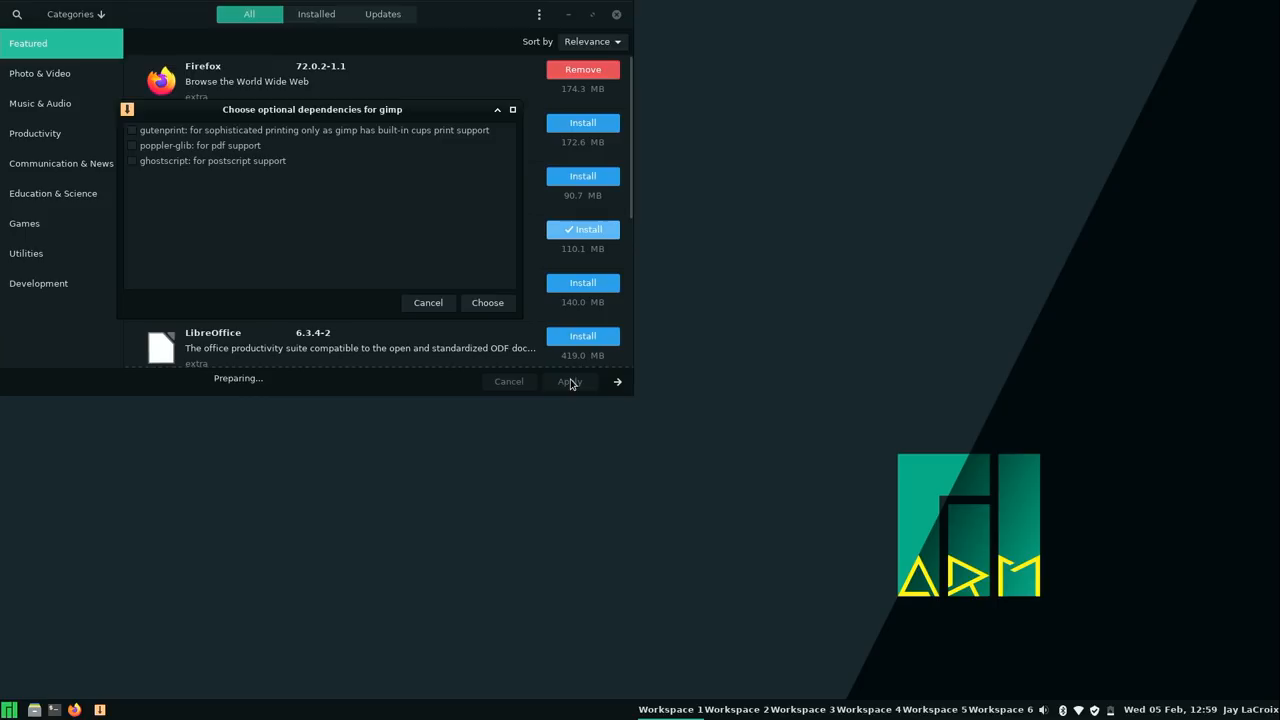
pyautogui.moveTo(452, 248)
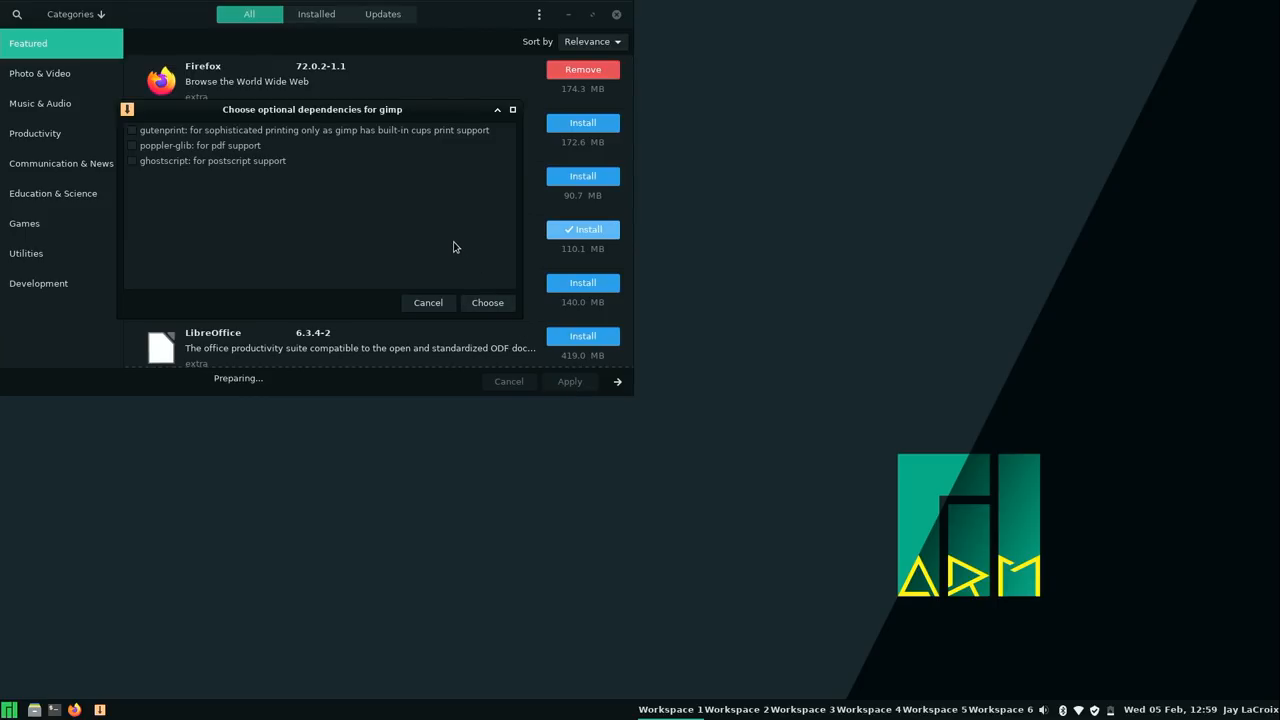
pyautogui.moveTo(176, 168)
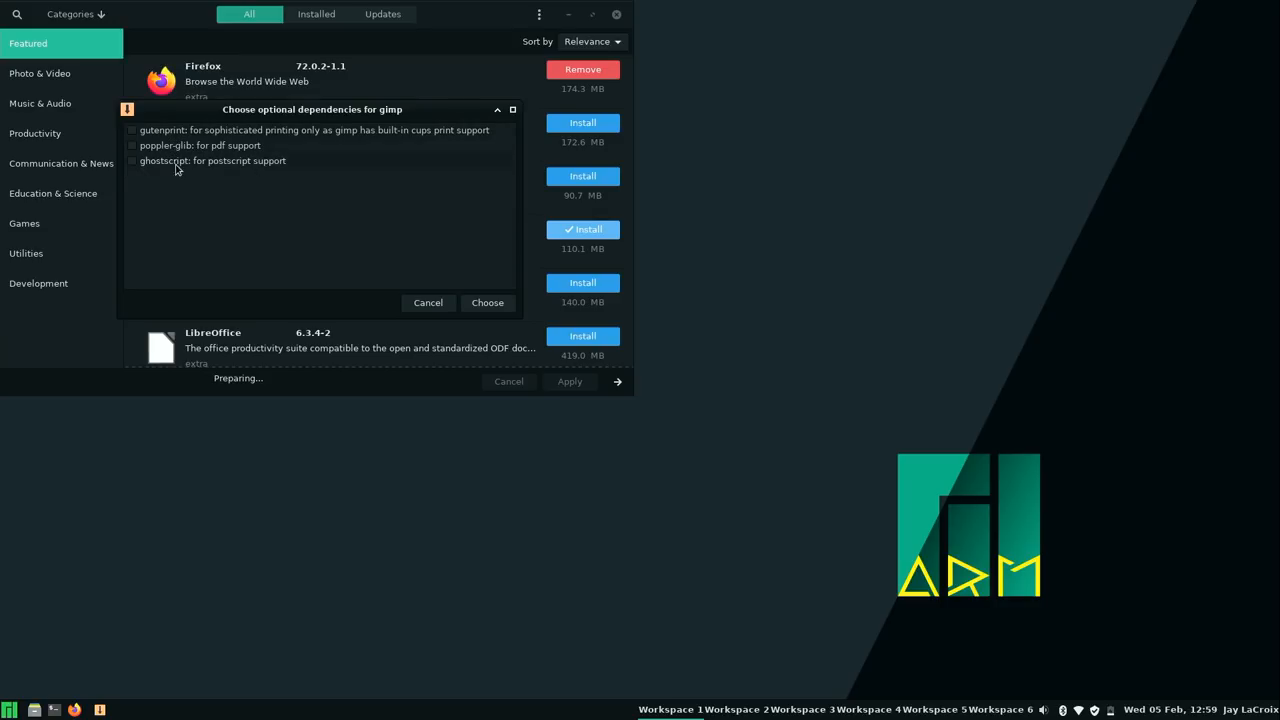
pyautogui.moveTo(166, 166)
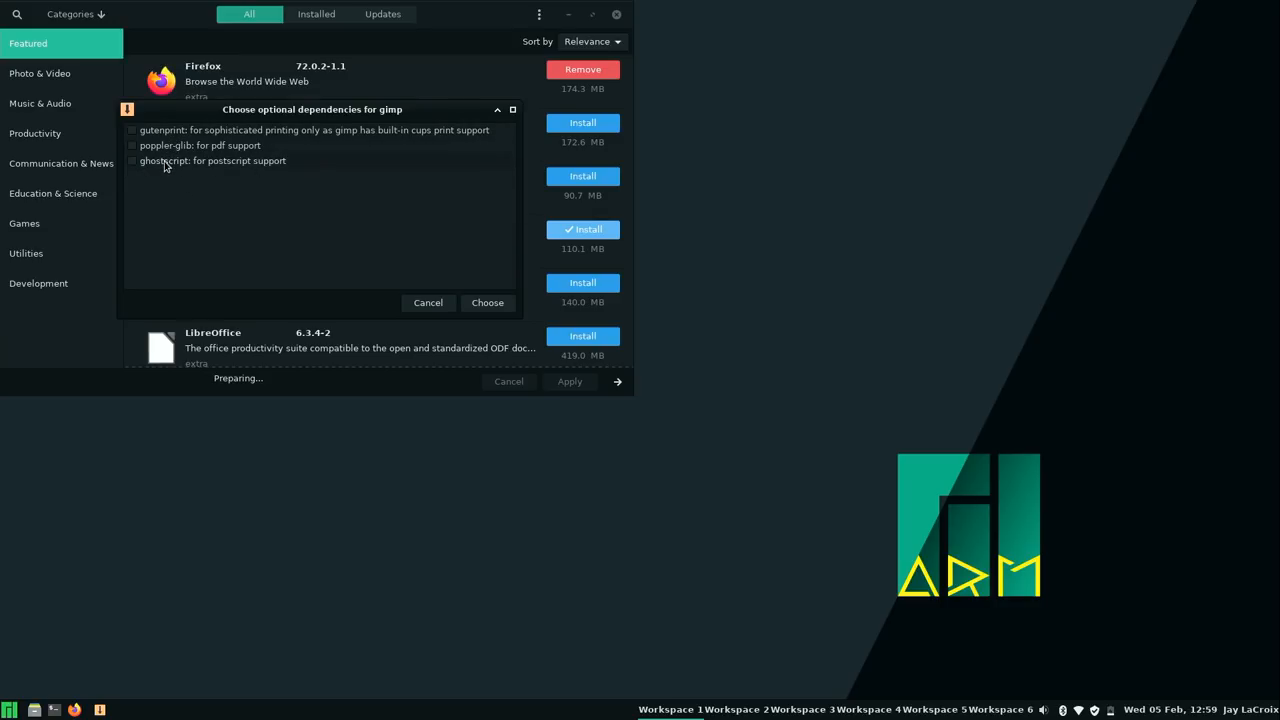
# Authenticate with the password (retrying once) and apply the transaction so GIMP's packages download
pyautogui.click(488, 302)
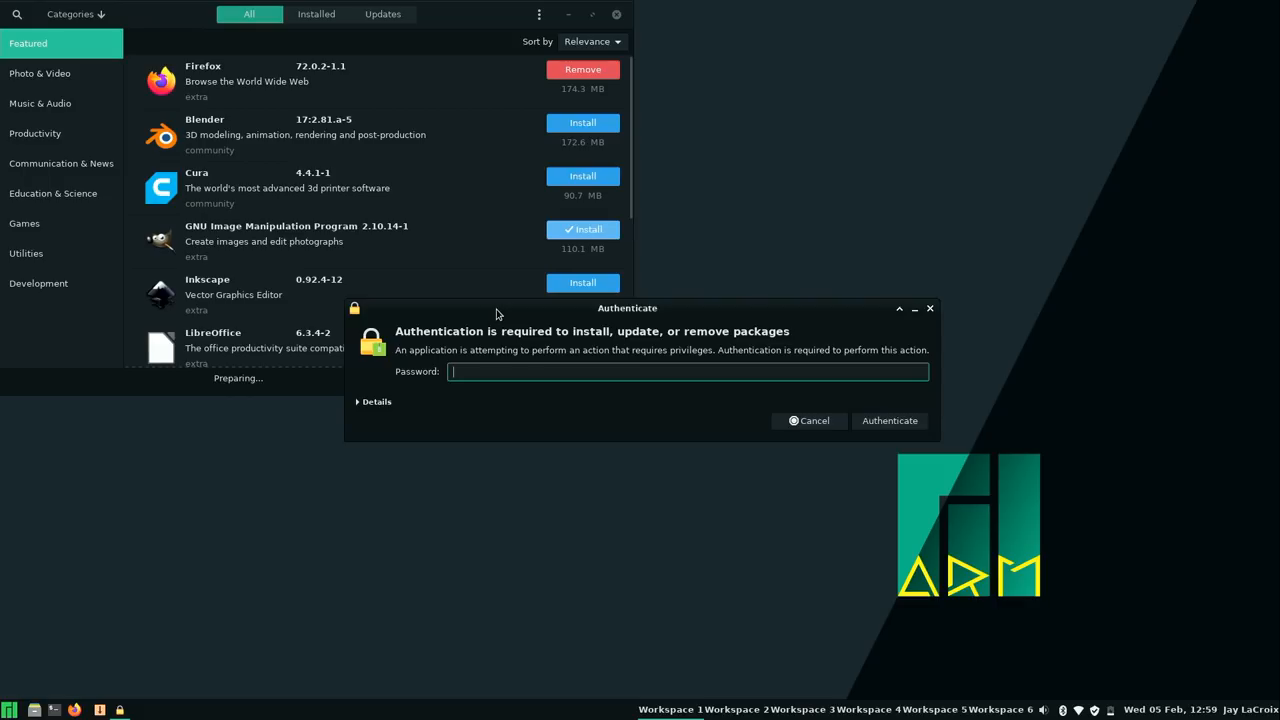
pyautogui.write('password')
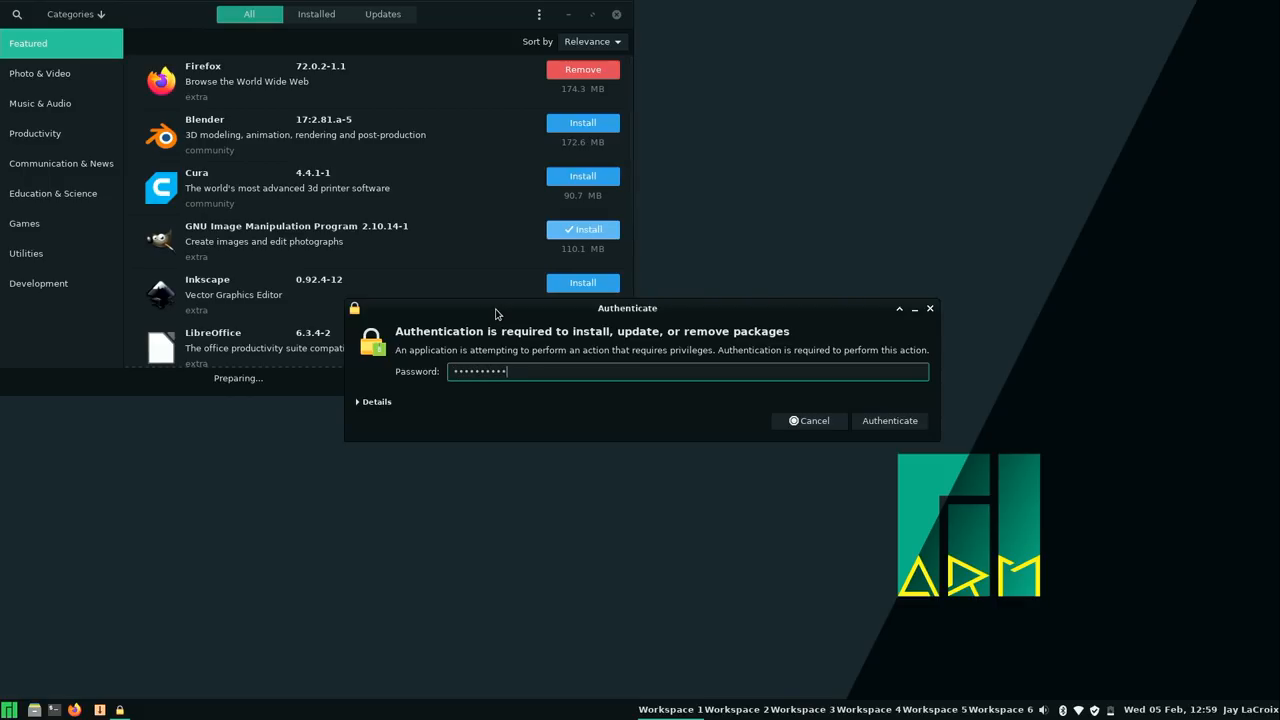
pyautogui.click(888, 420)
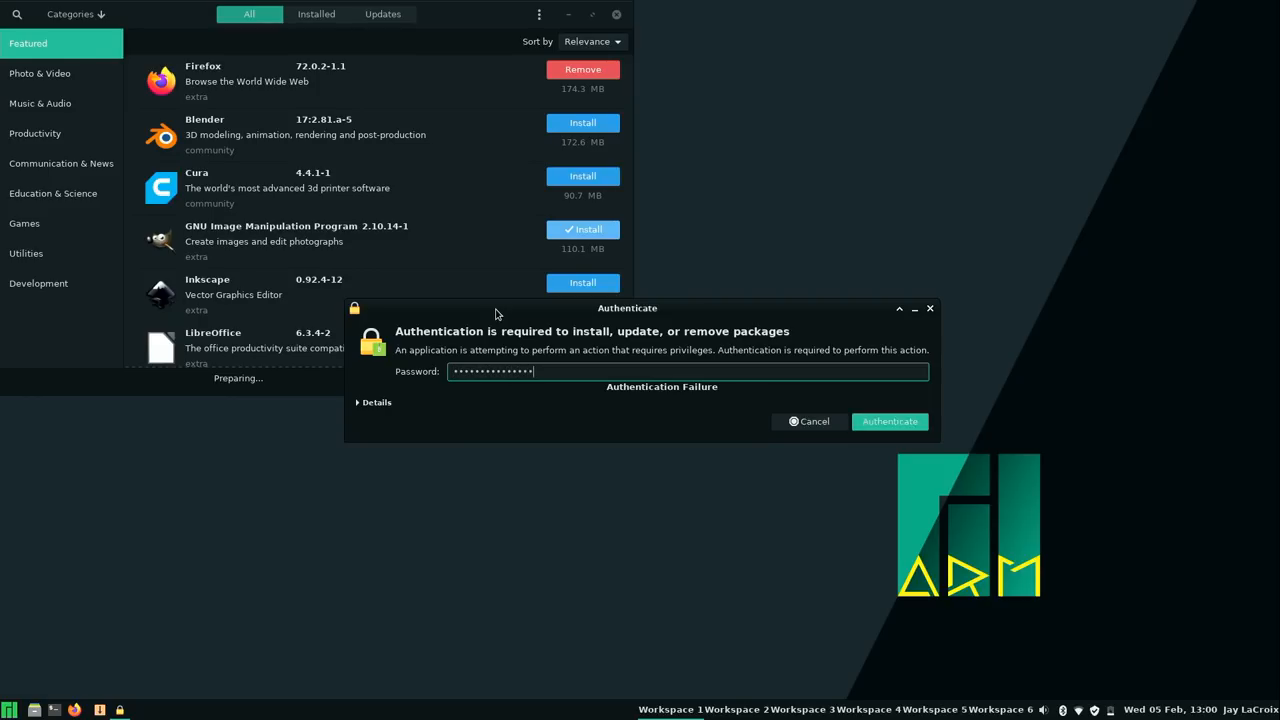
pyautogui.click(888, 420)
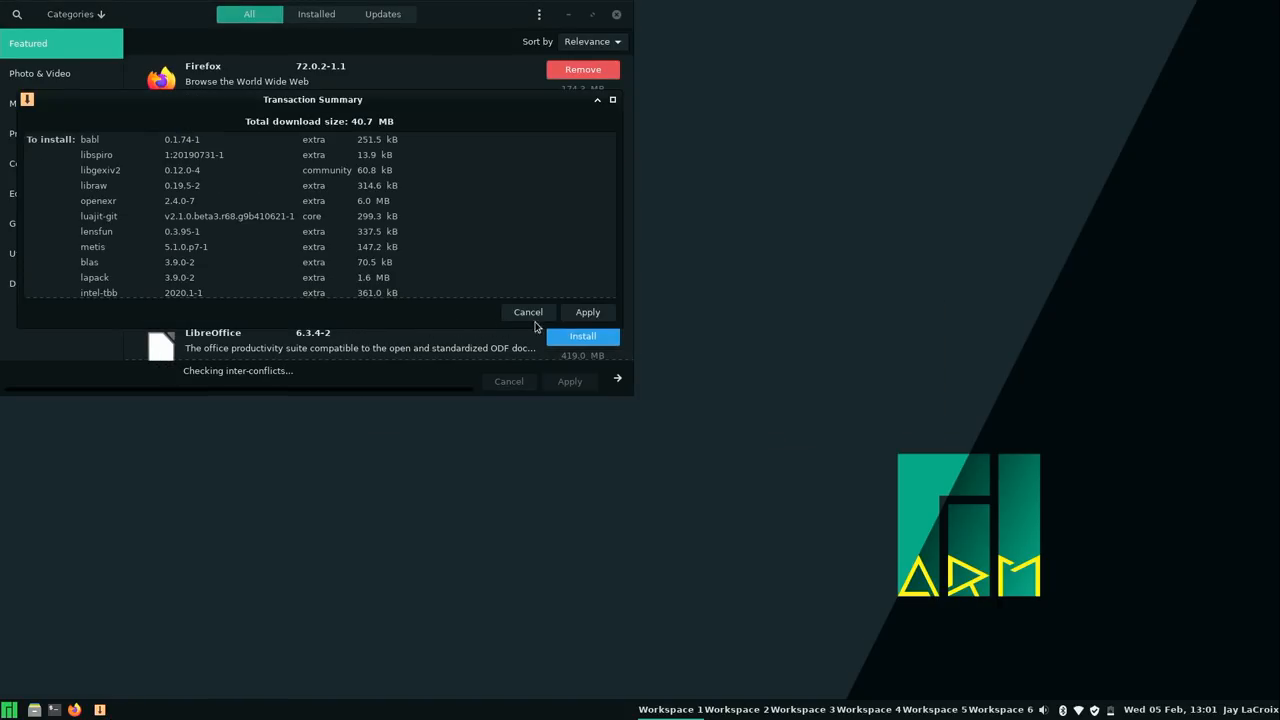
pyautogui.click(528, 312)
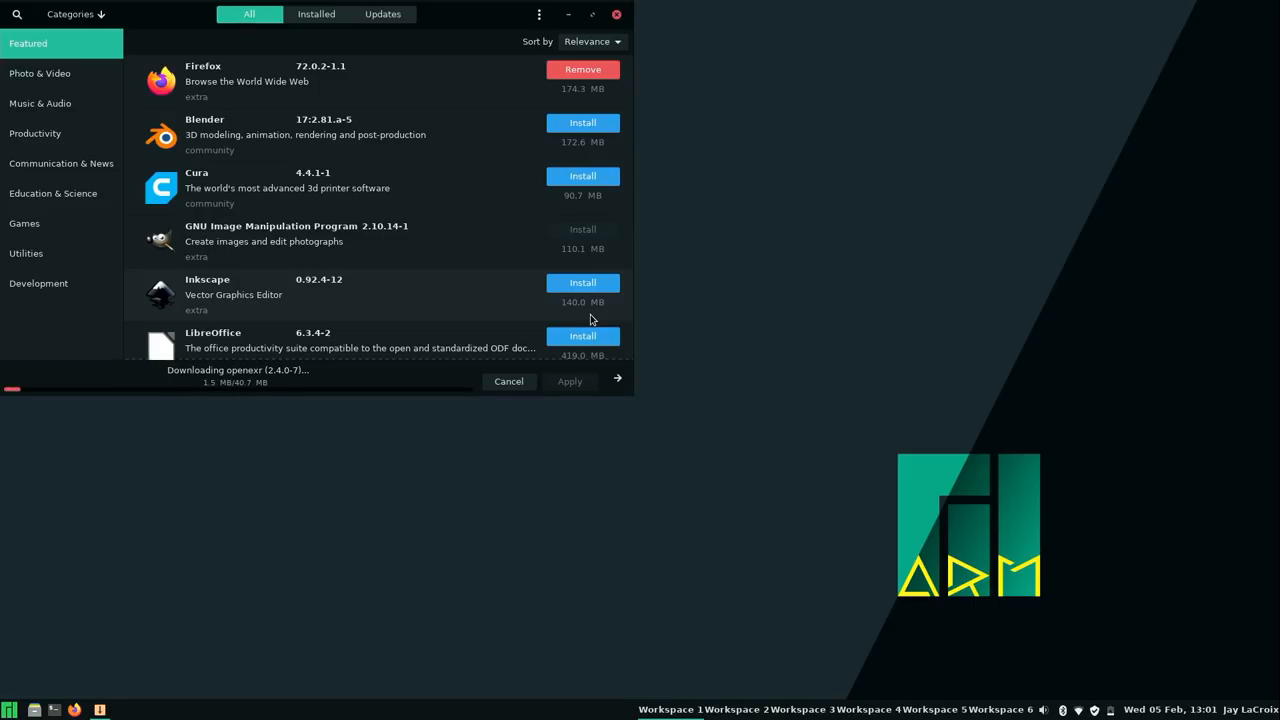
# Launch GNU Image Manipulation Program from the Whisker menu, then close its window
pyautogui.click(10, 708)
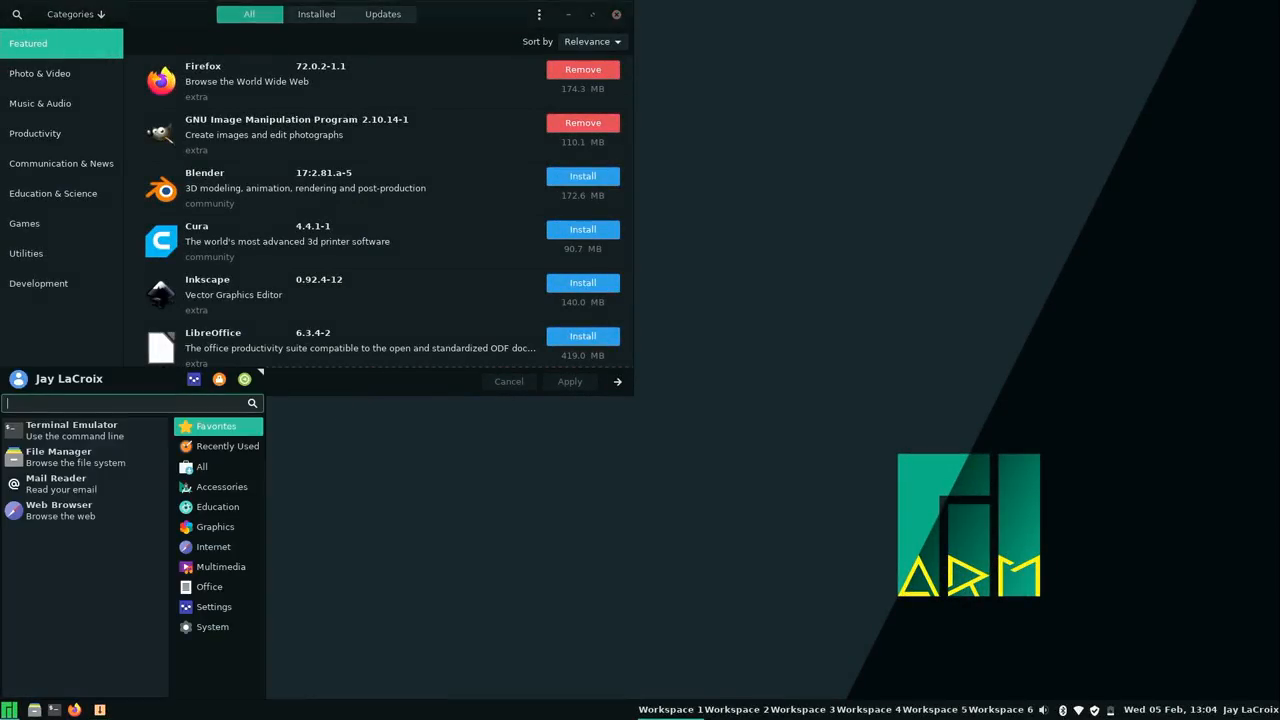
pyautogui.click(216, 528)
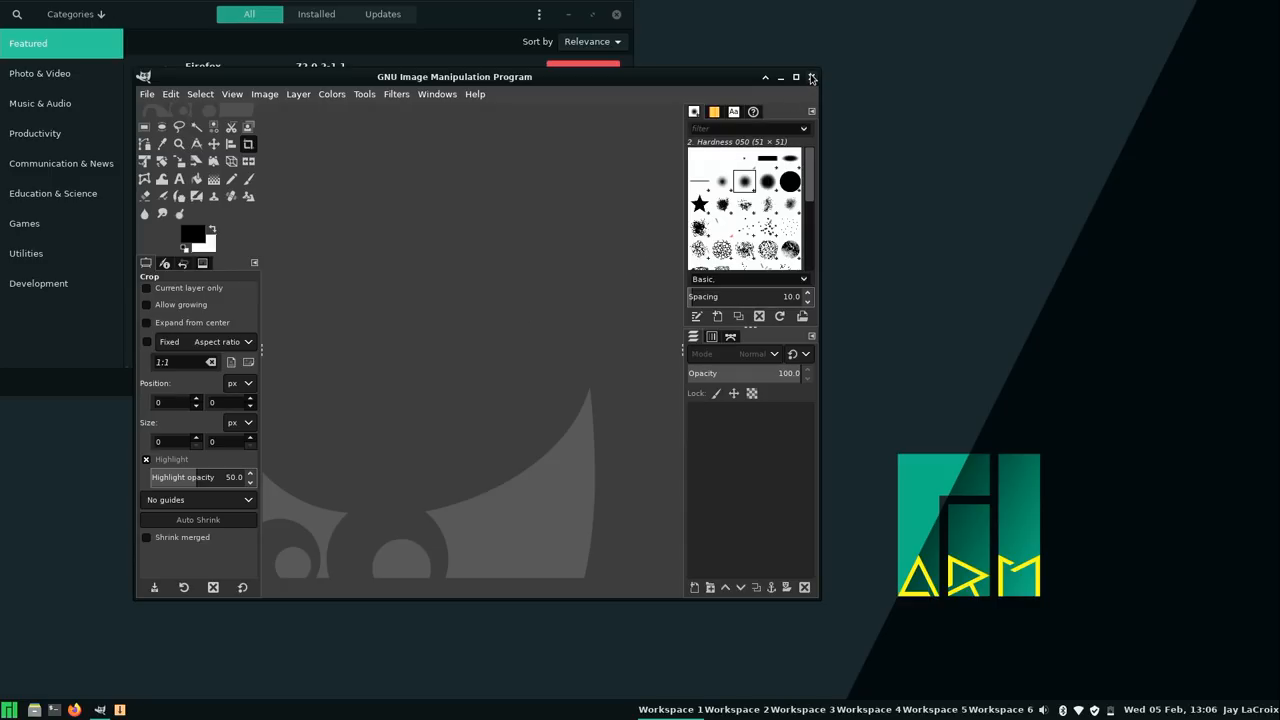
pyautogui.click(812, 76)
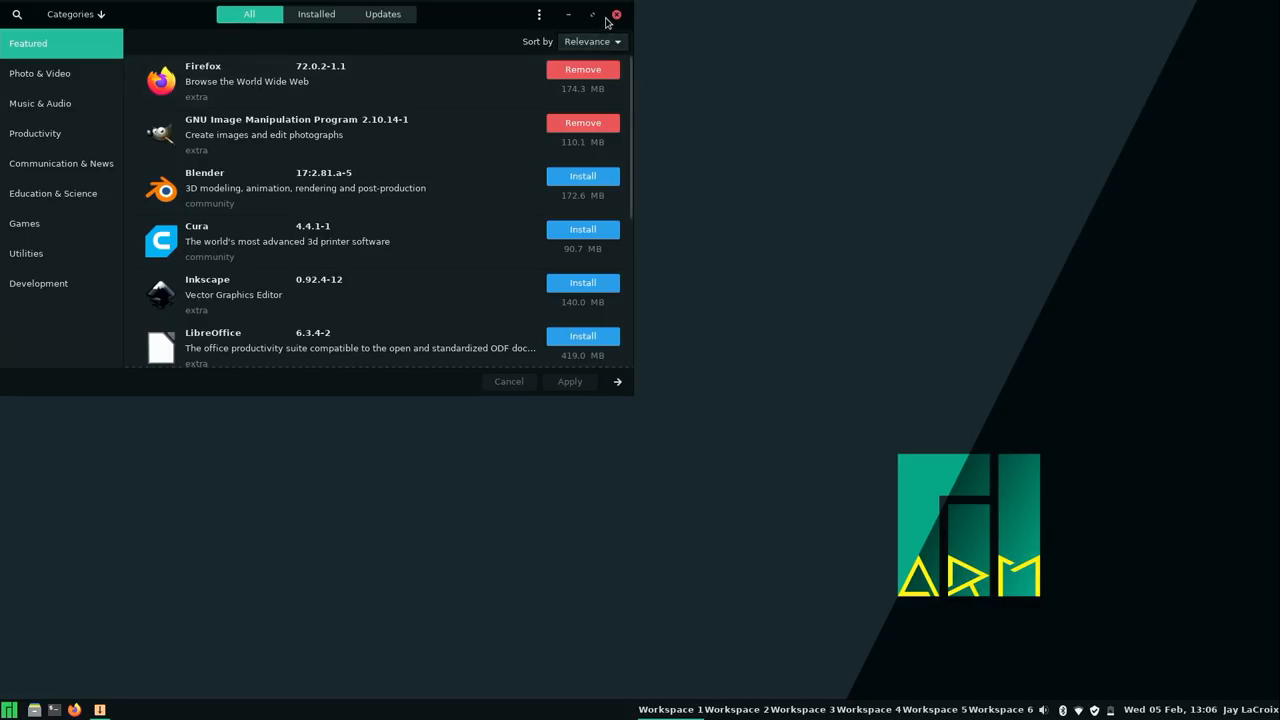
# Close Pamac and launch Manjaro Settings Manager via a Whisker menu search for "man"
pyautogui.click(10, 710)
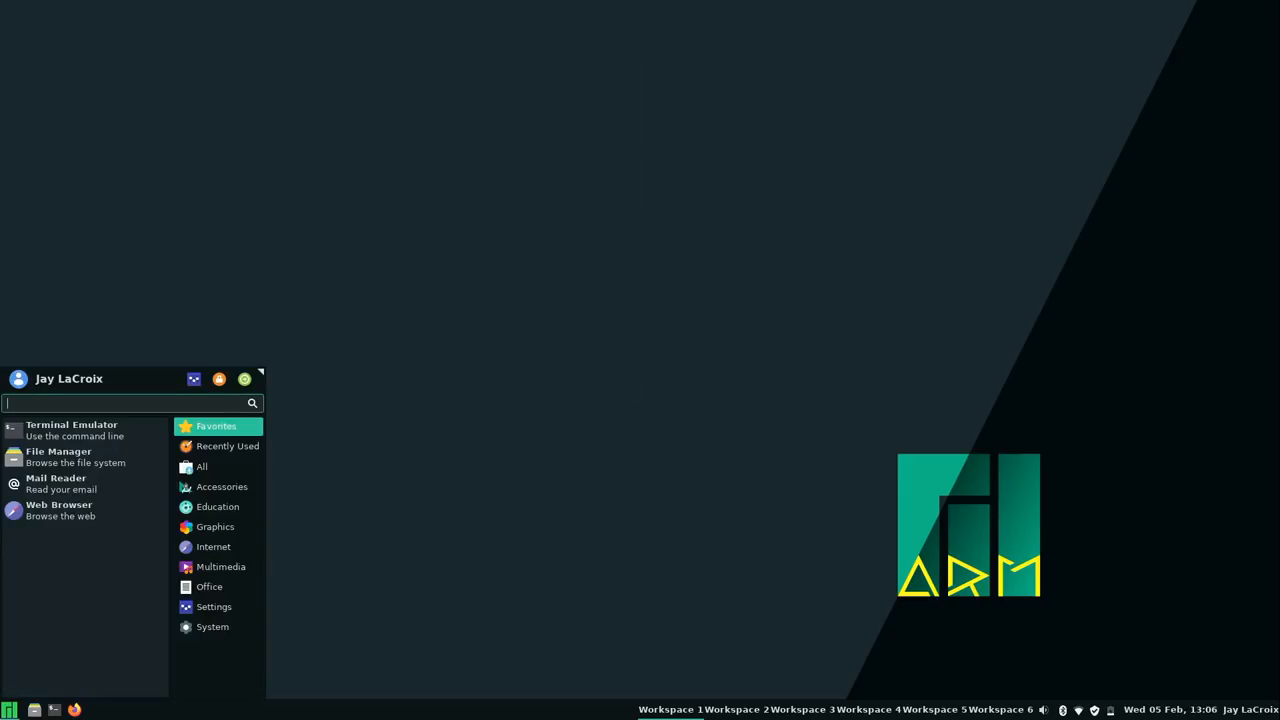
pyautogui.write('man')
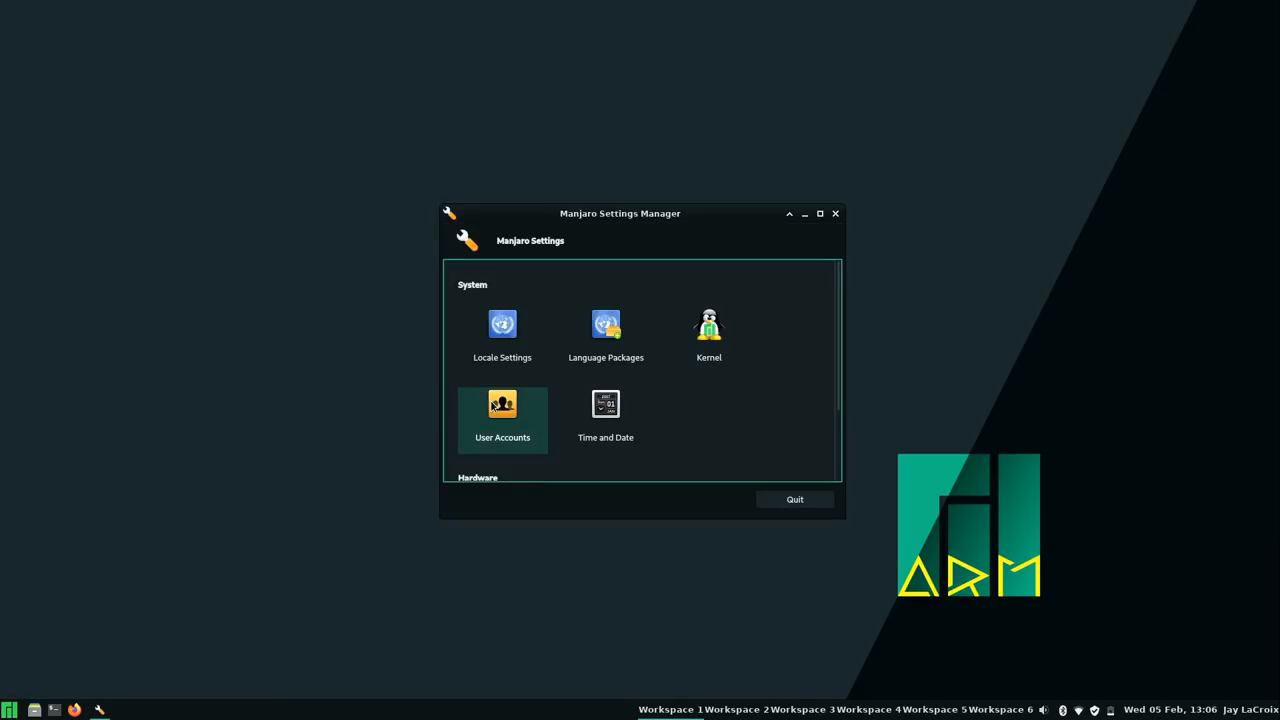
pyautogui.moveTo(696, 514)
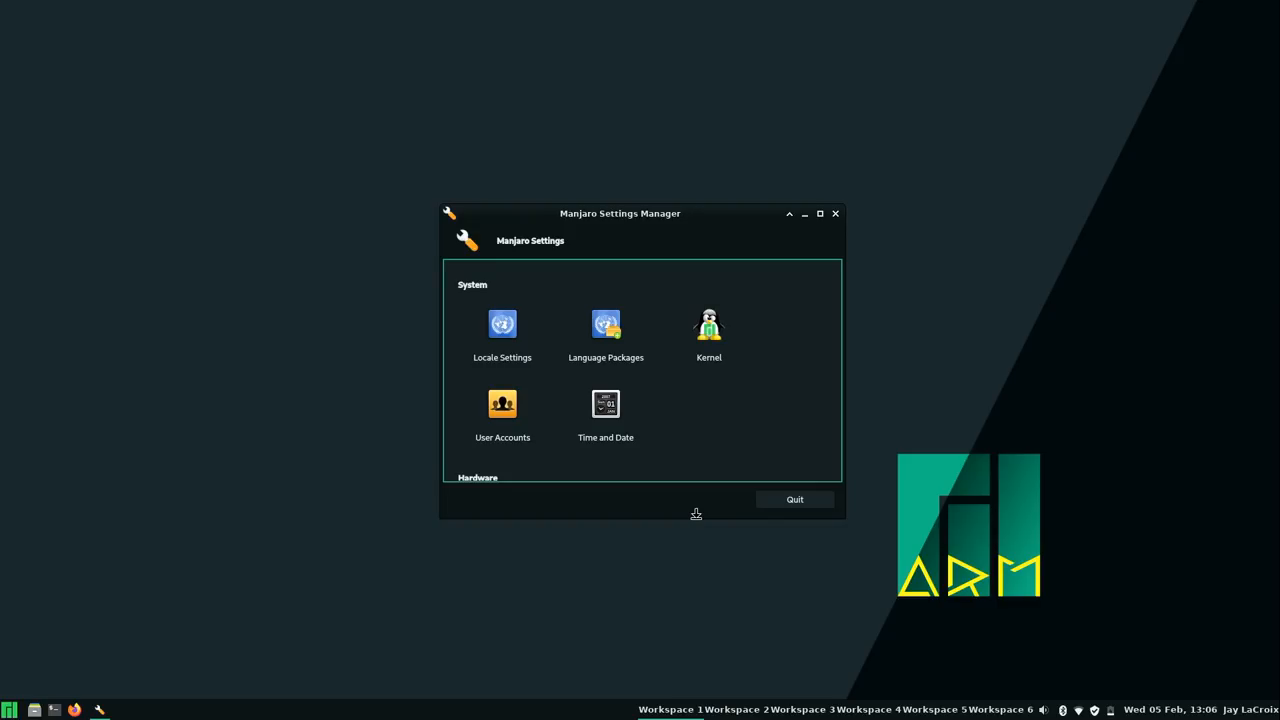
pyautogui.moveTo(730, 436)
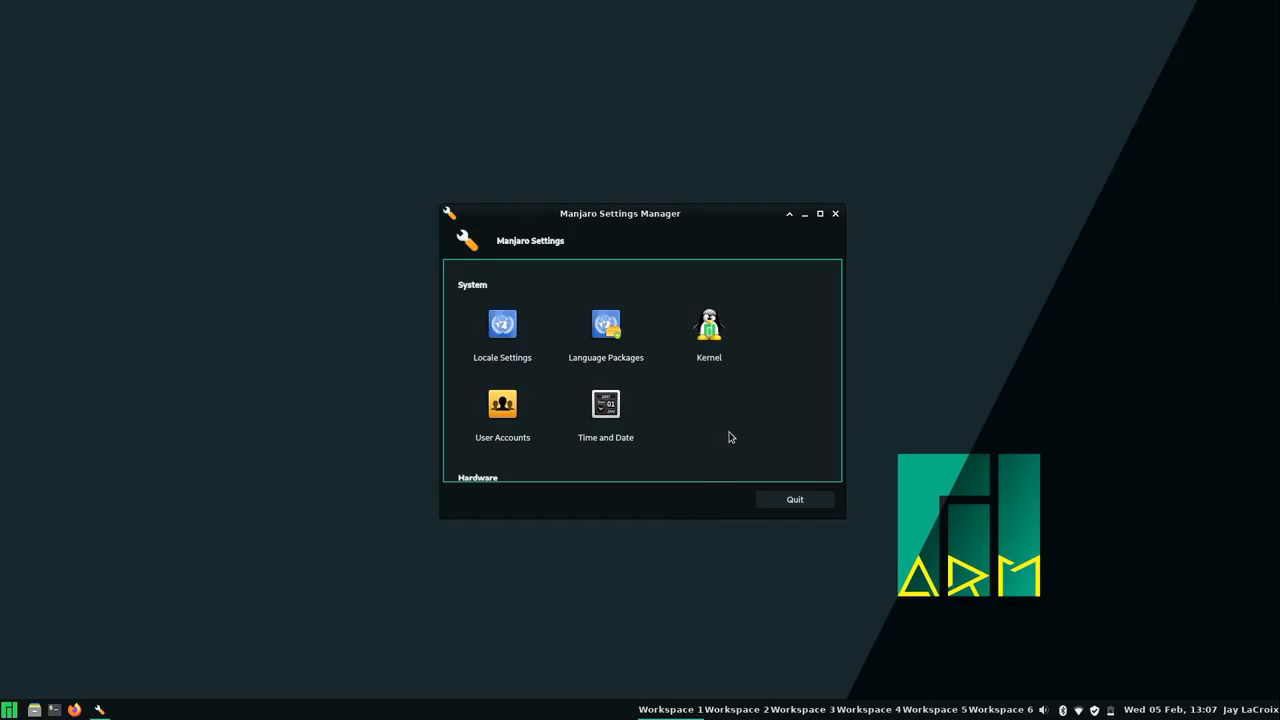
pyautogui.scroll(-3)
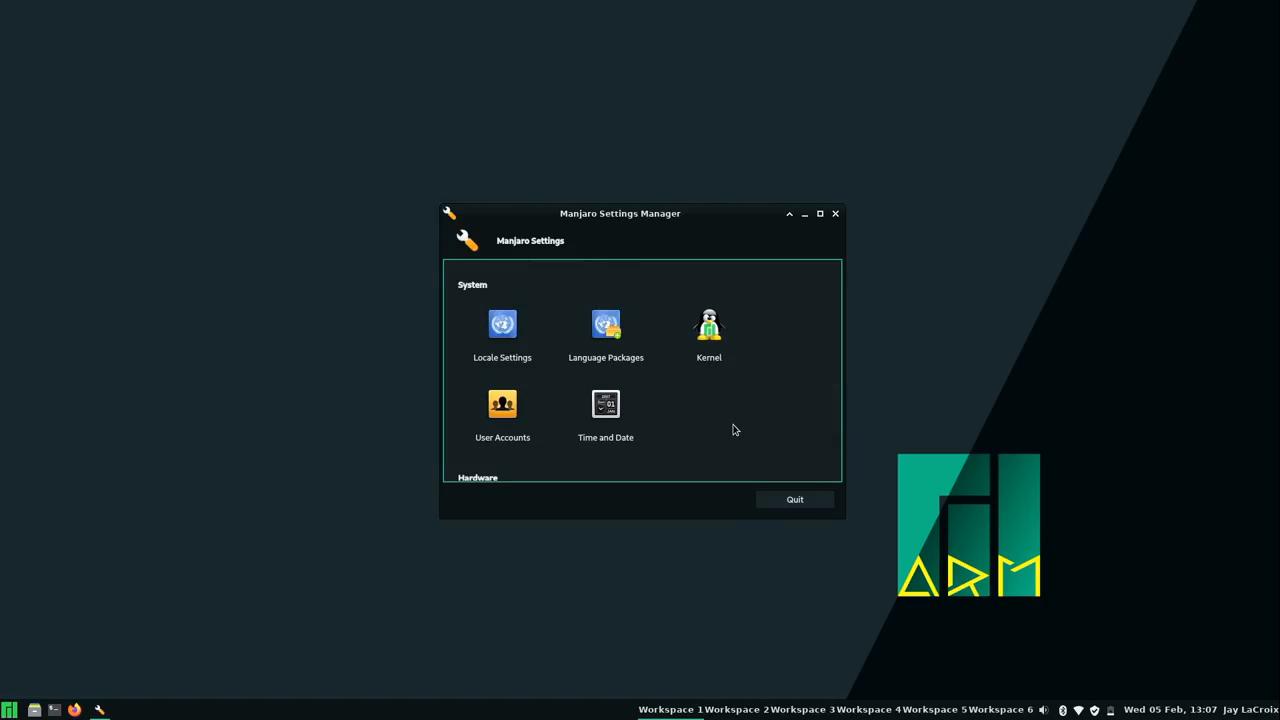
pyautogui.moveTo(736, 416)
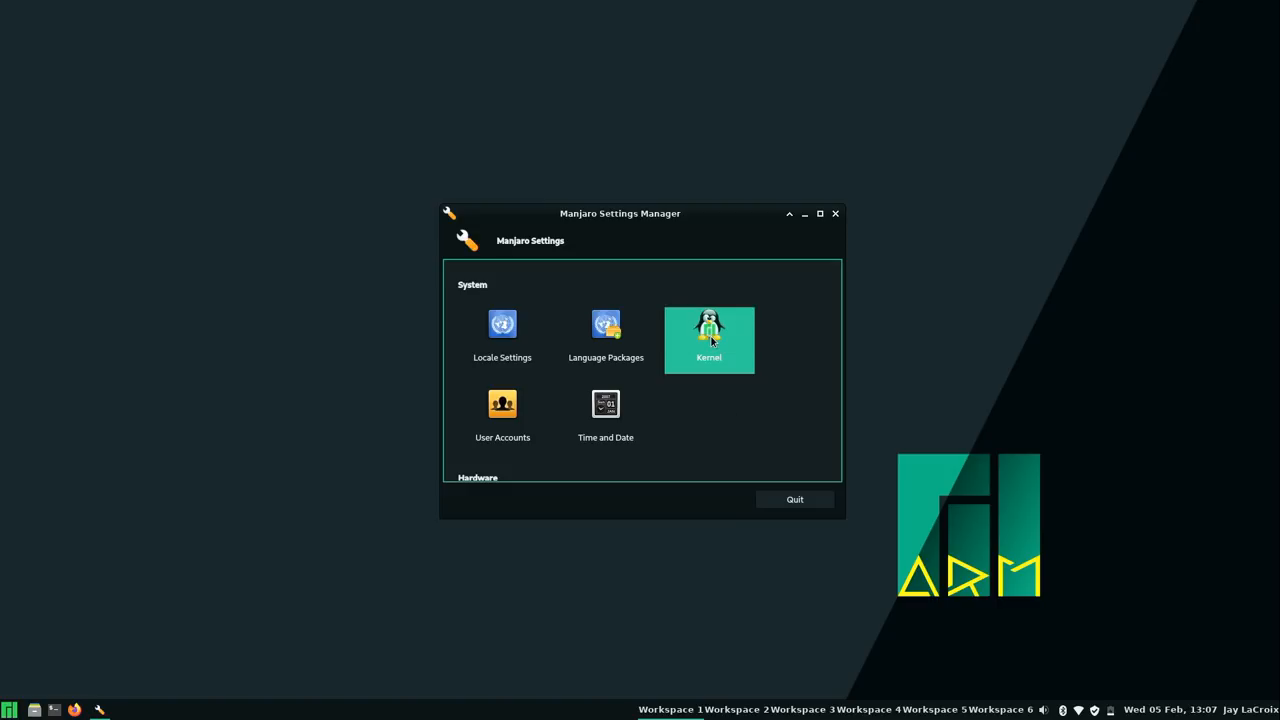
# Show the Kernel page, then quit Manjaro Settings Manager back to the desktop
pyautogui.click(708, 340)
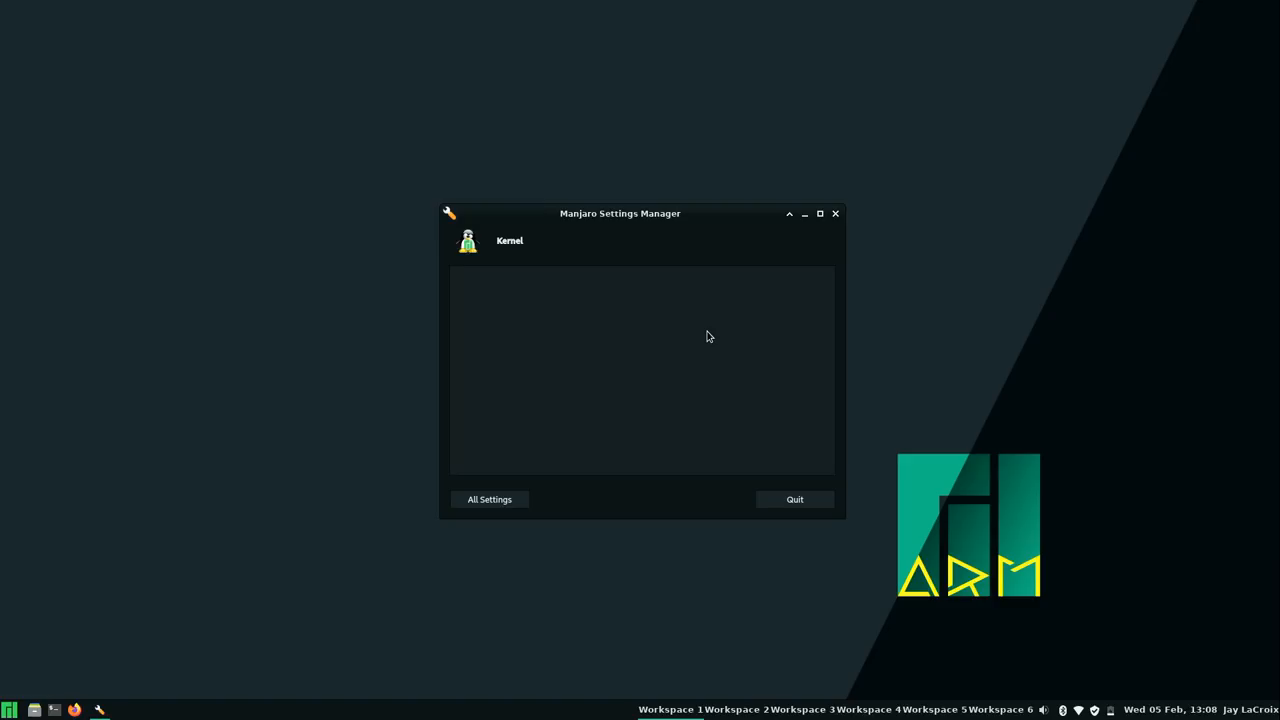
pyautogui.click(794, 500)
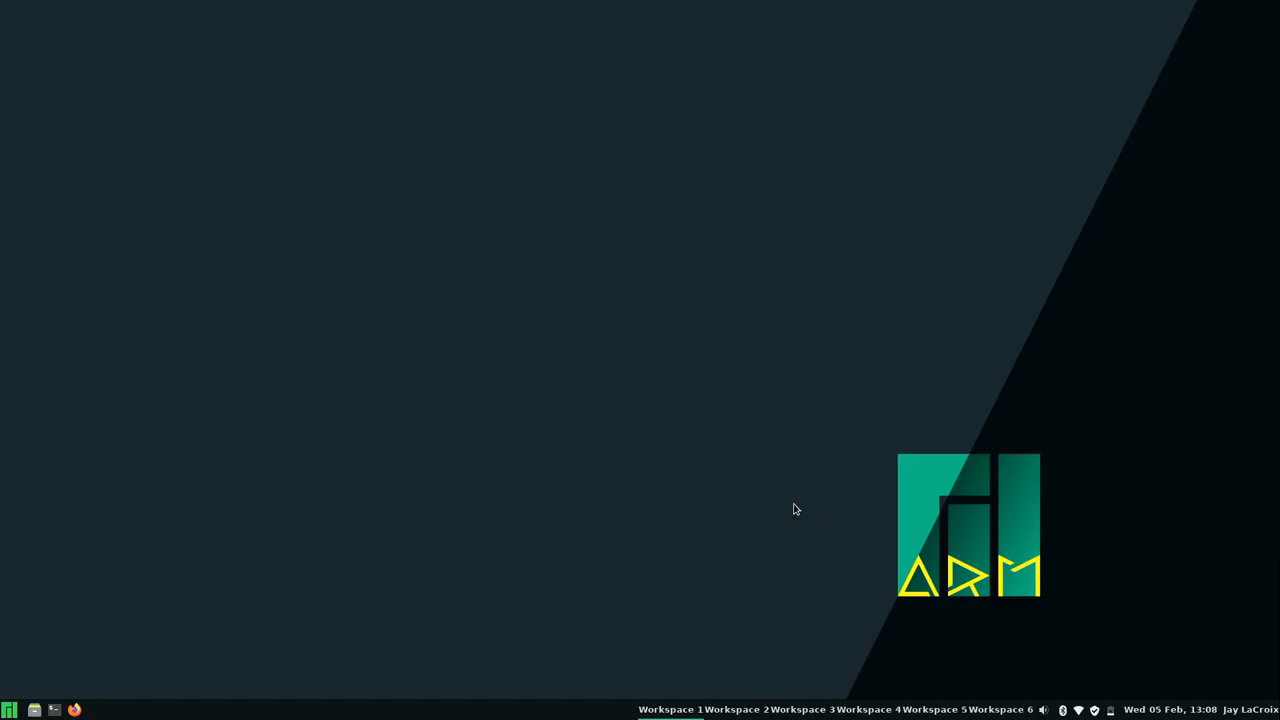